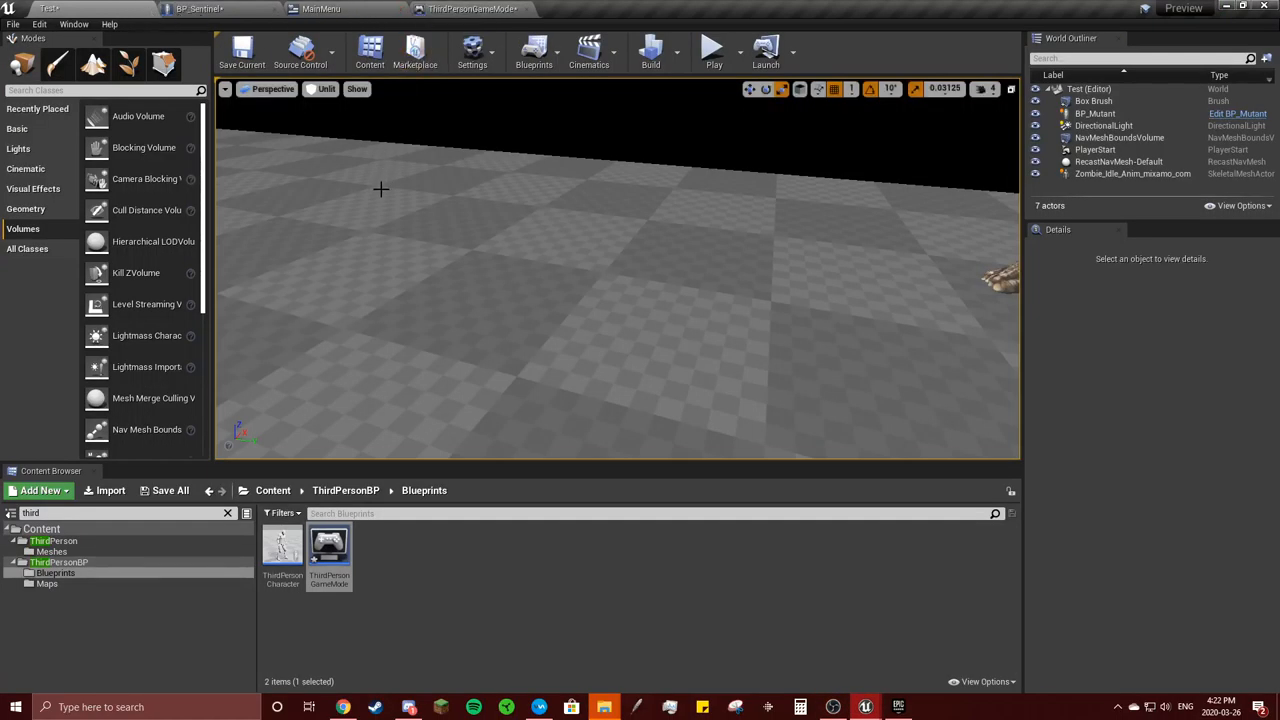
Navigate from the Content root into the Demo folder to reach the MainMenu widget blueprint
{"action": "left_click", "coordinate": [272, 490]}
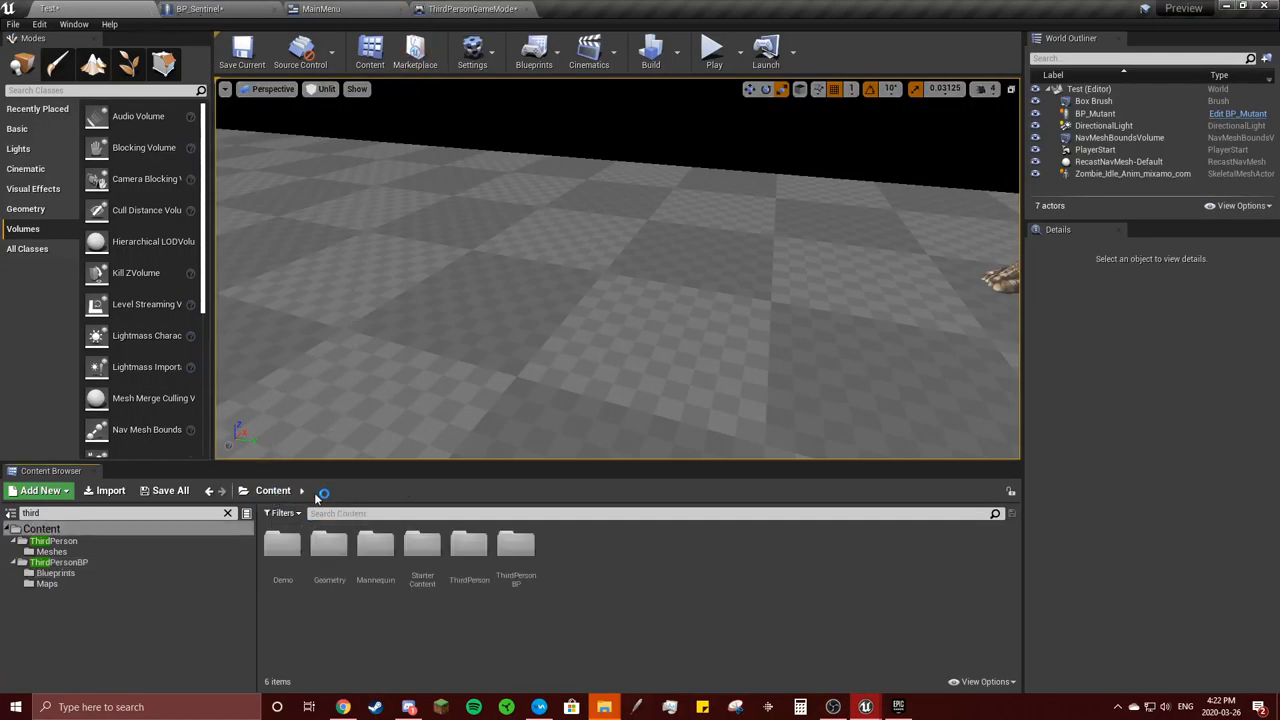
{"action": "mouse_move", "coordinate": [284, 548]}
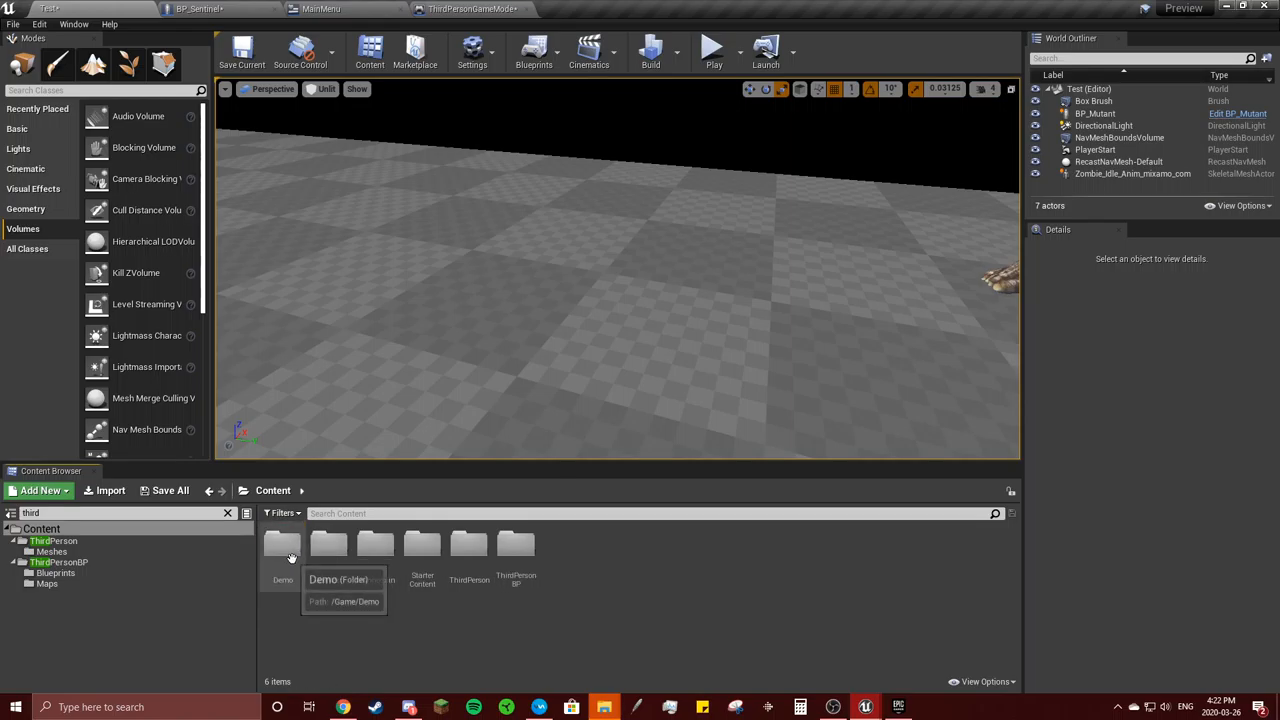
{"action": "left_click", "coordinate": [284, 544]}
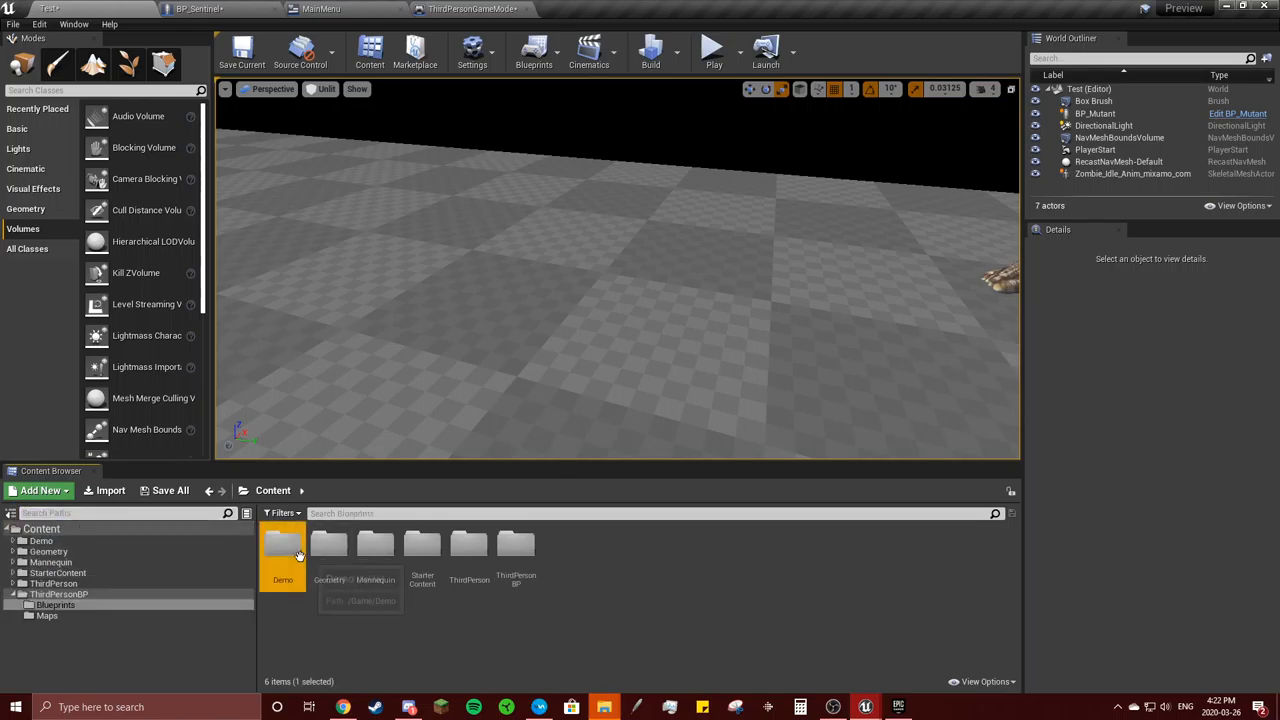
{"action": "double_click", "coordinate": [284, 548]}
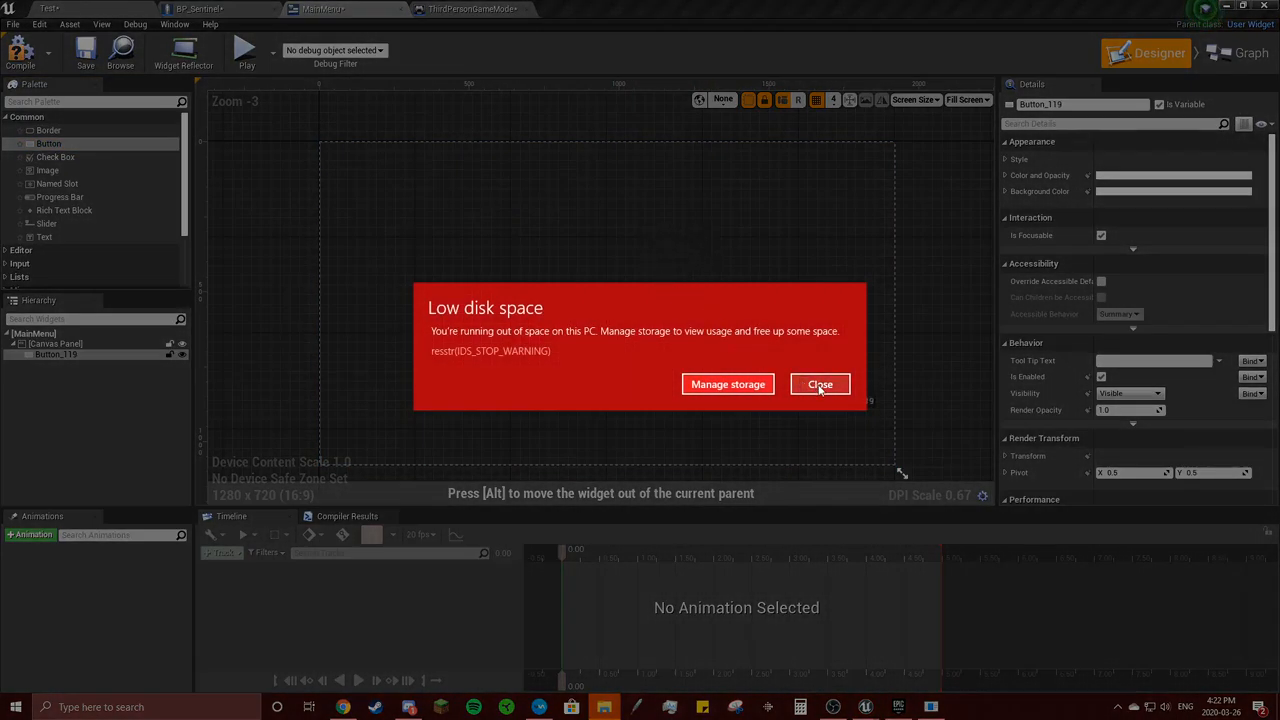
Place a Text widget inside the button and set its text to 'Play'
{"action": "left_click", "coordinate": [820, 384]}
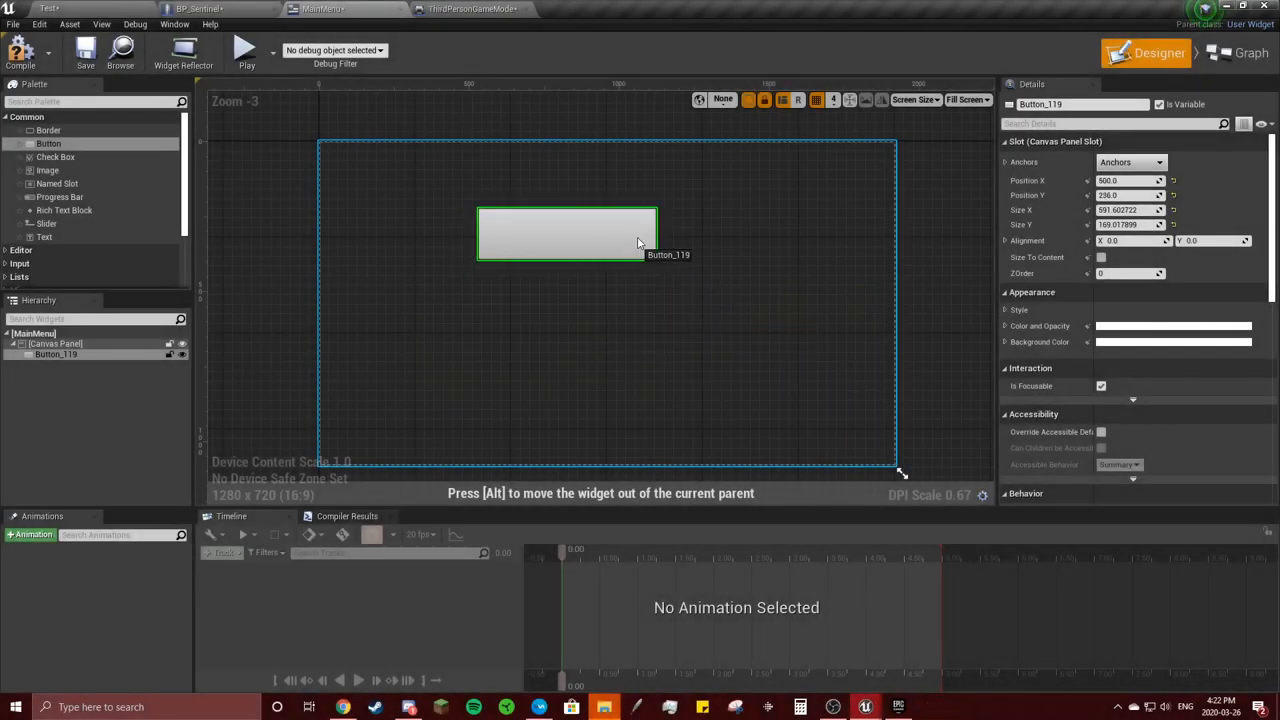
{"action": "left_click_drag", "start_coordinate": [568, 236], "coordinate": [600, 232]}
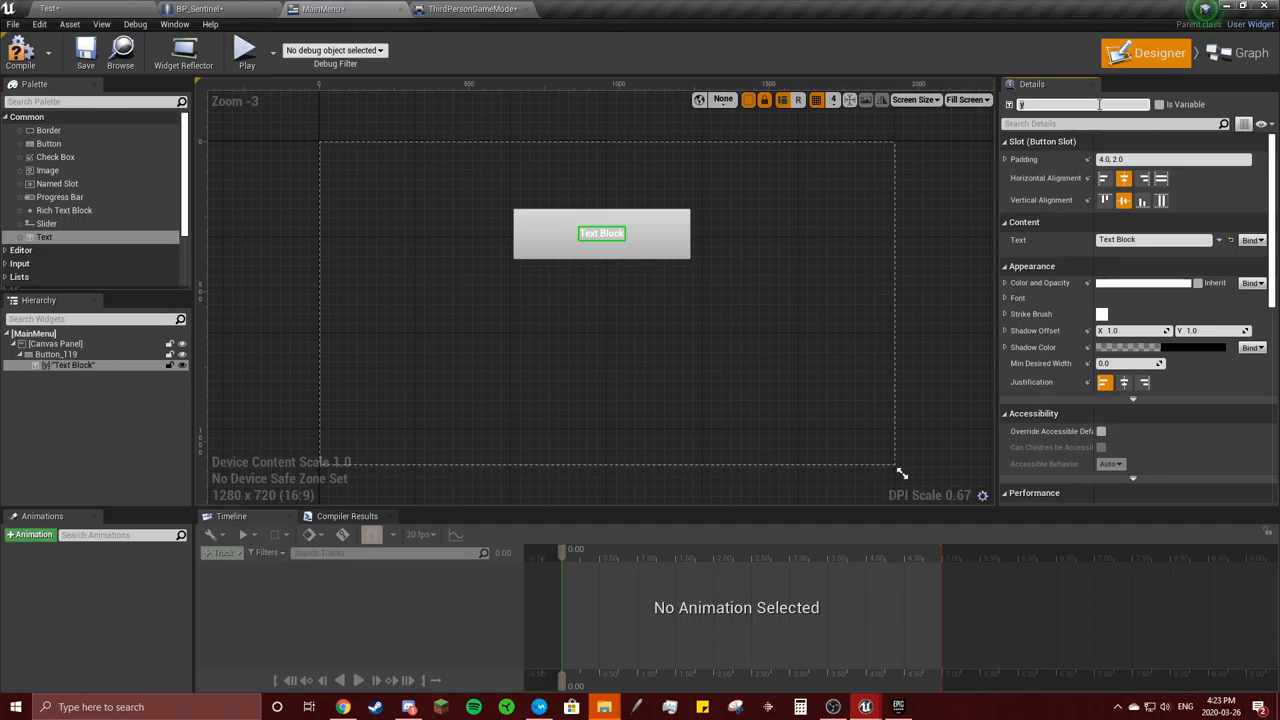
{"action": "type", "text": "Play"}
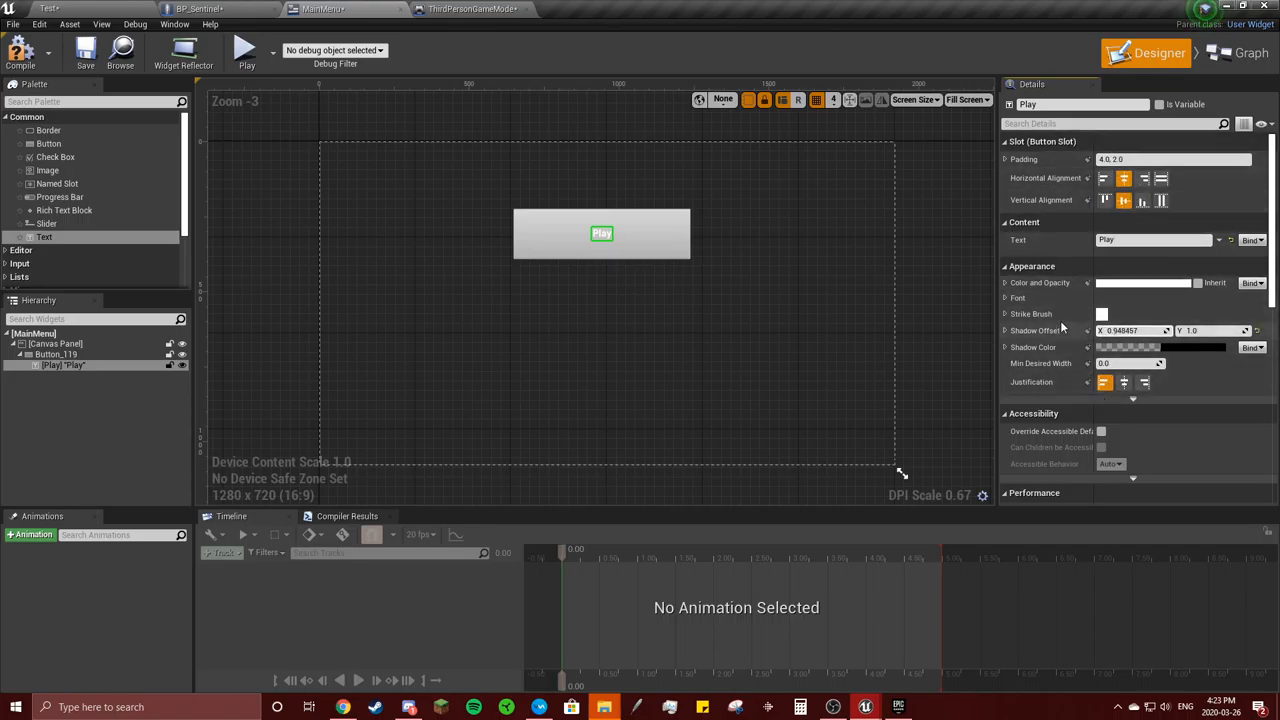
Make the Play label bold italic in its font settings and switch to the event graph
{"action": "left_click", "coordinate": [1004, 298]}
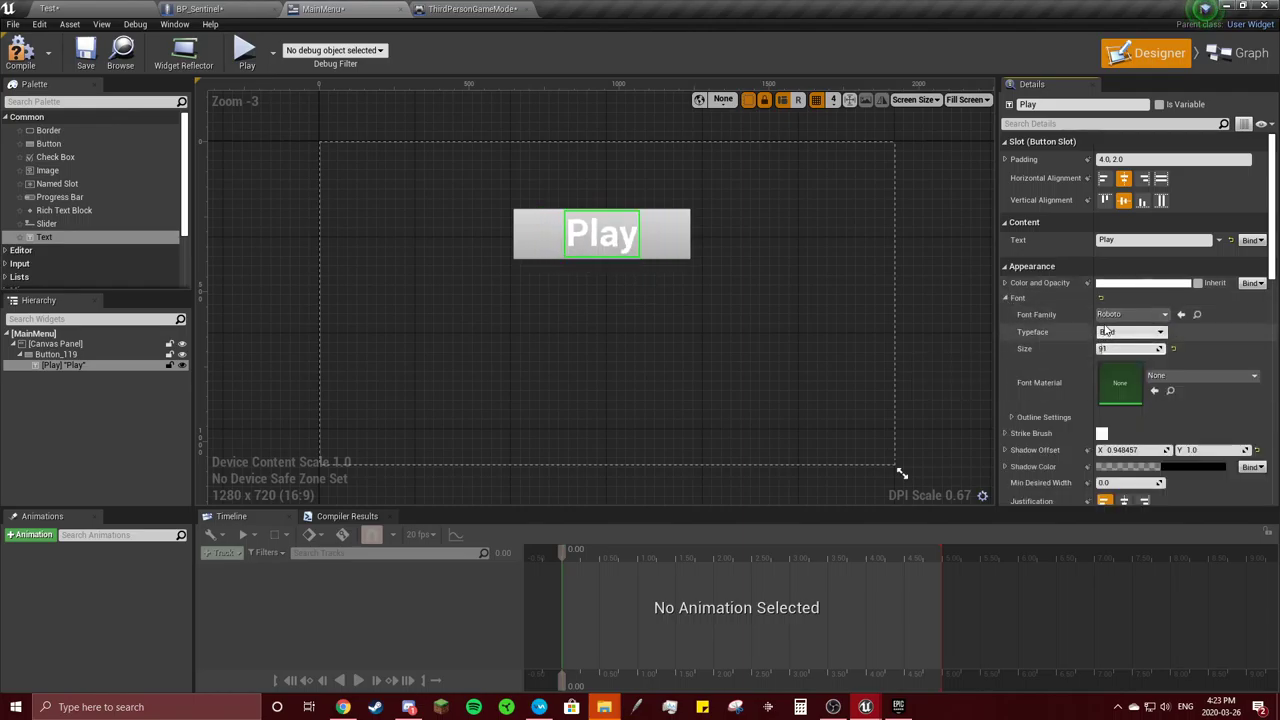
{"action": "left_click", "coordinate": [1130, 332]}
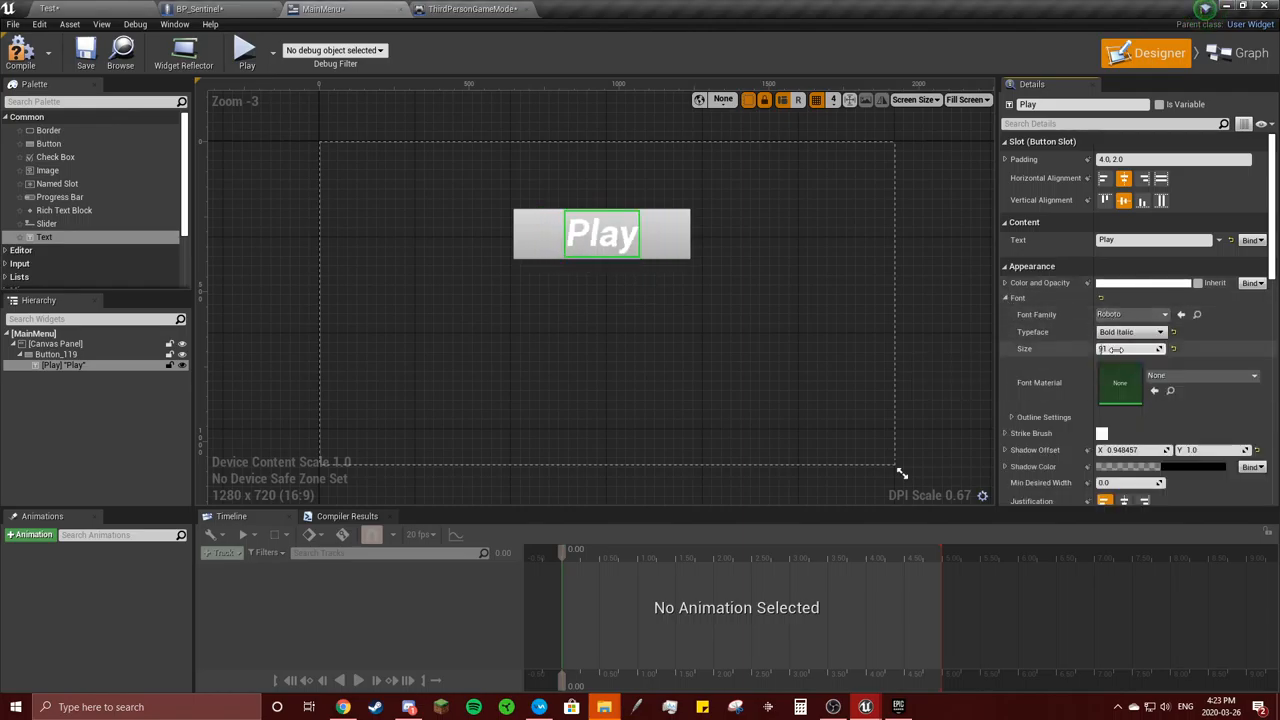
{"action": "left_click", "coordinate": [1236, 56]}
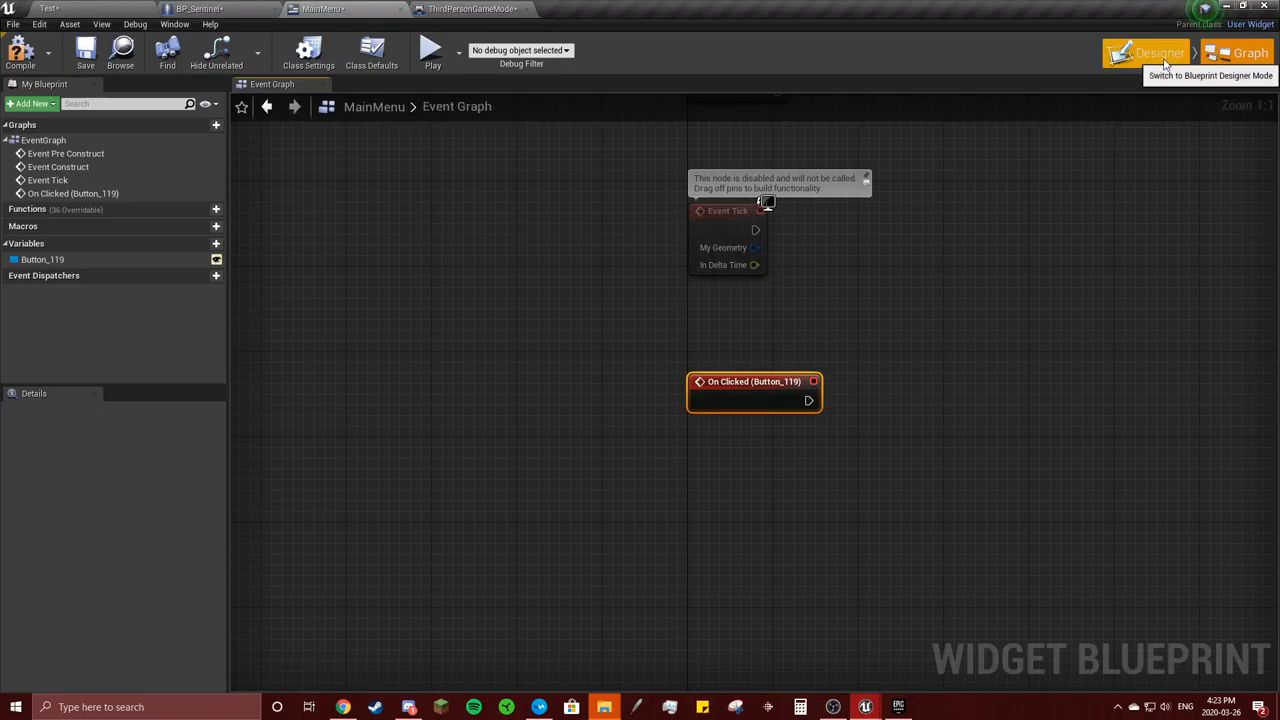
Rename the button widget to 'Play' in the designer, checking the graph and ThirdPersonGameMode tabs afterwards
{"action": "left_click", "coordinate": [1148, 52]}
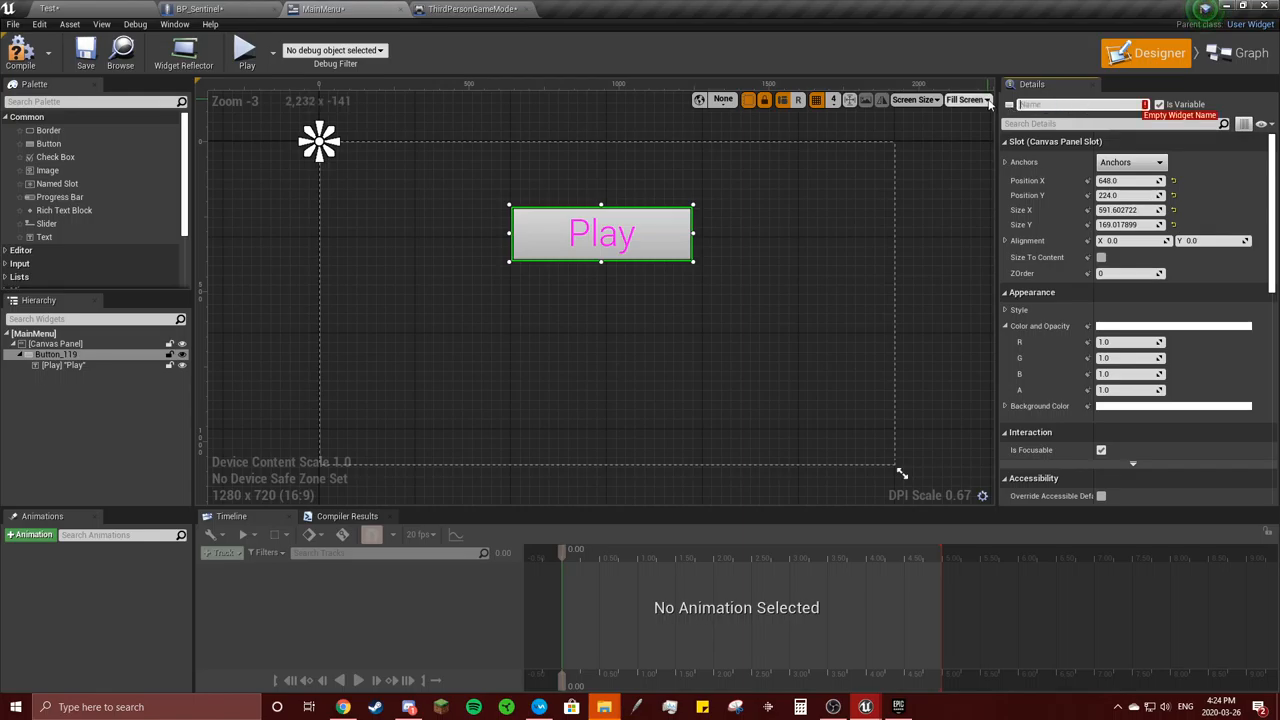
{"action": "type", "text": "Play"}
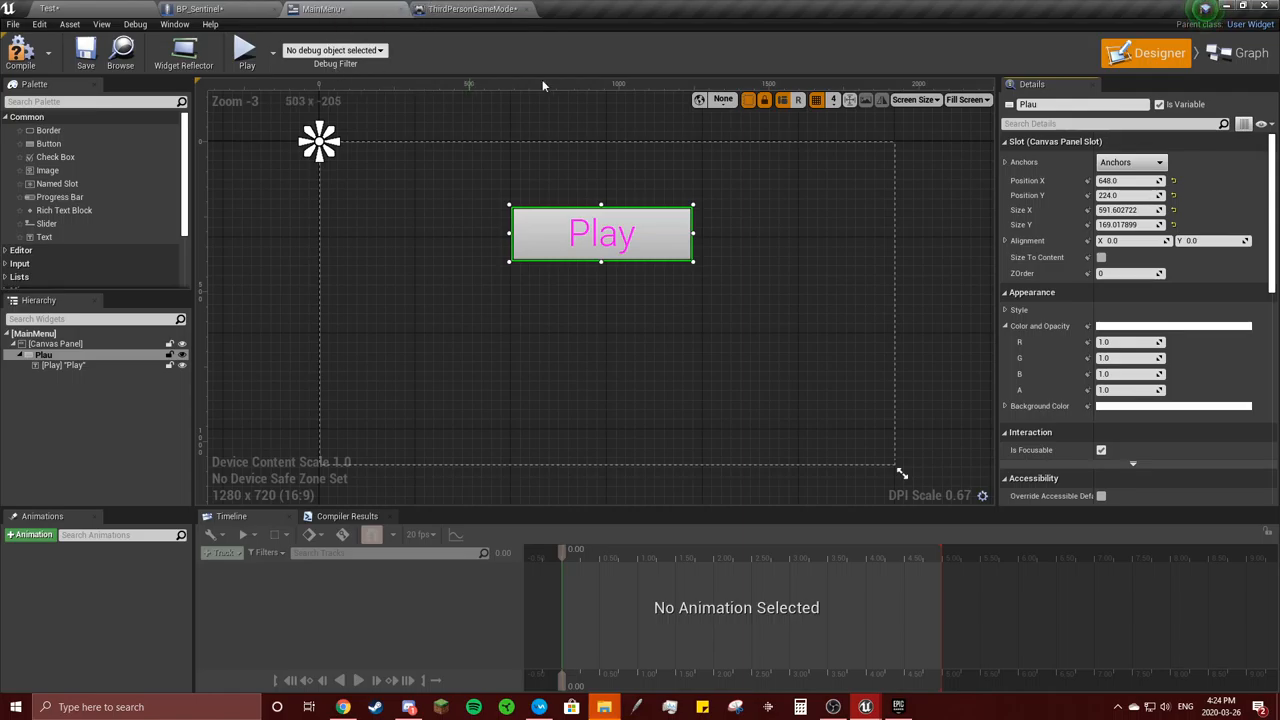
{"action": "left_click", "coordinate": [1248, 54]}
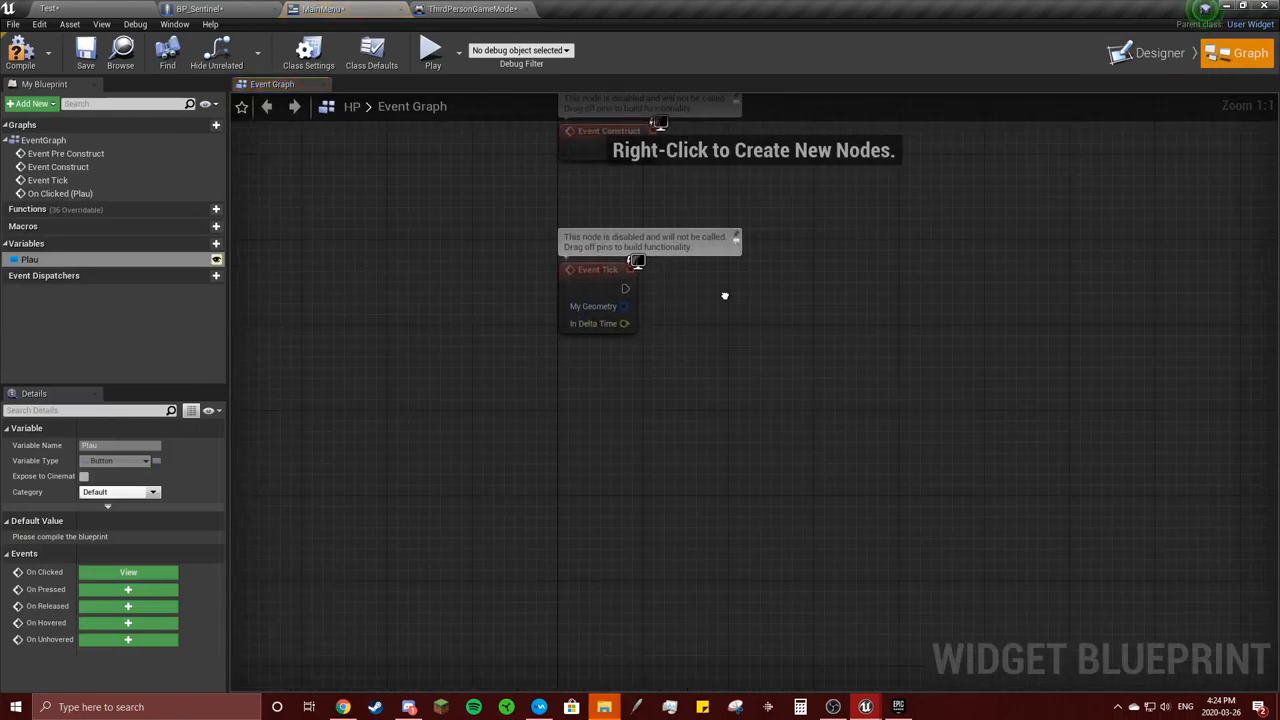
{"action": "left_click", "coordinate": [456, 8]}
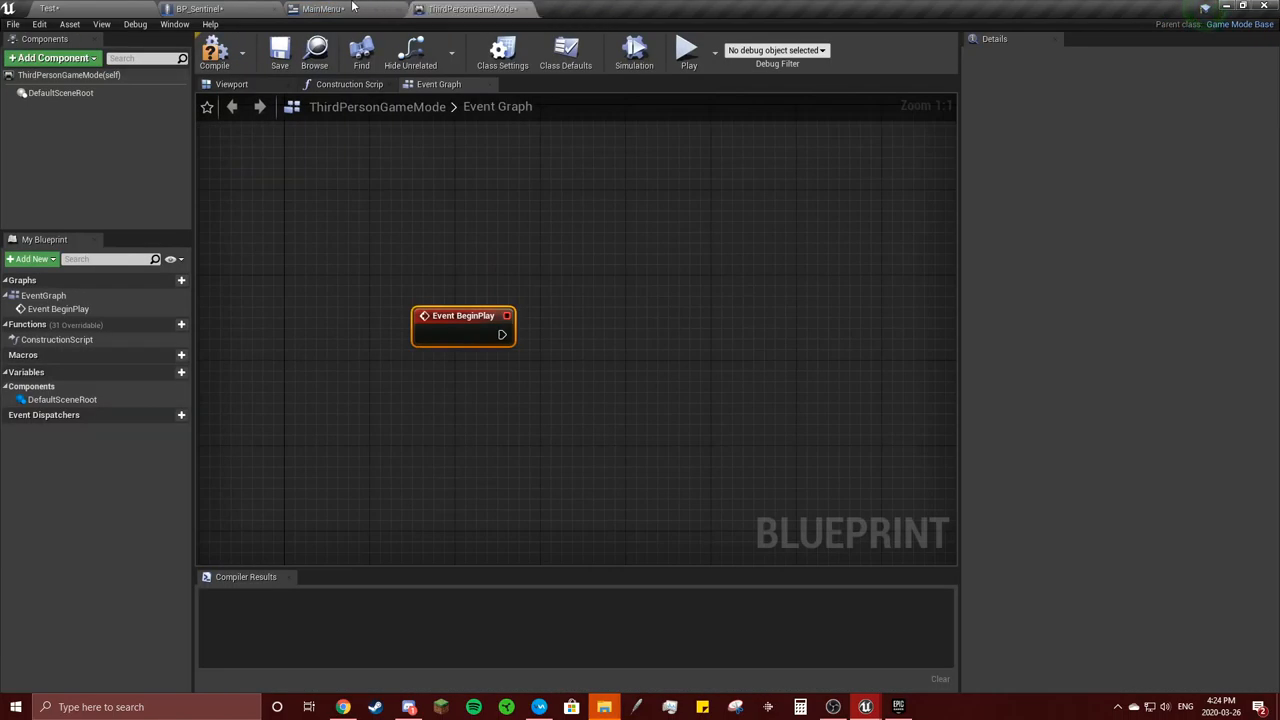
{"action": "left_click", "coordinate": [324, 8]}
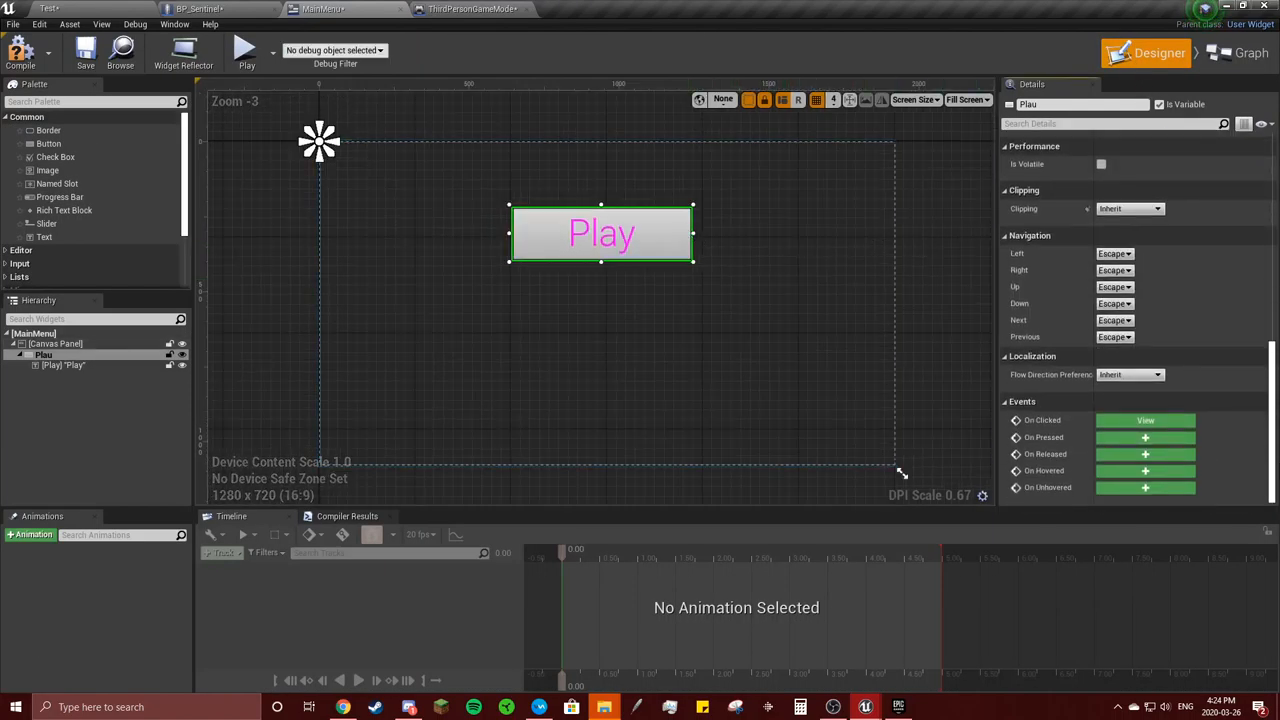
From the Play click event, search the full node list and add a Show Mouse Cursor node
{"action": "left_click", "coordinate": [1248, 52]}
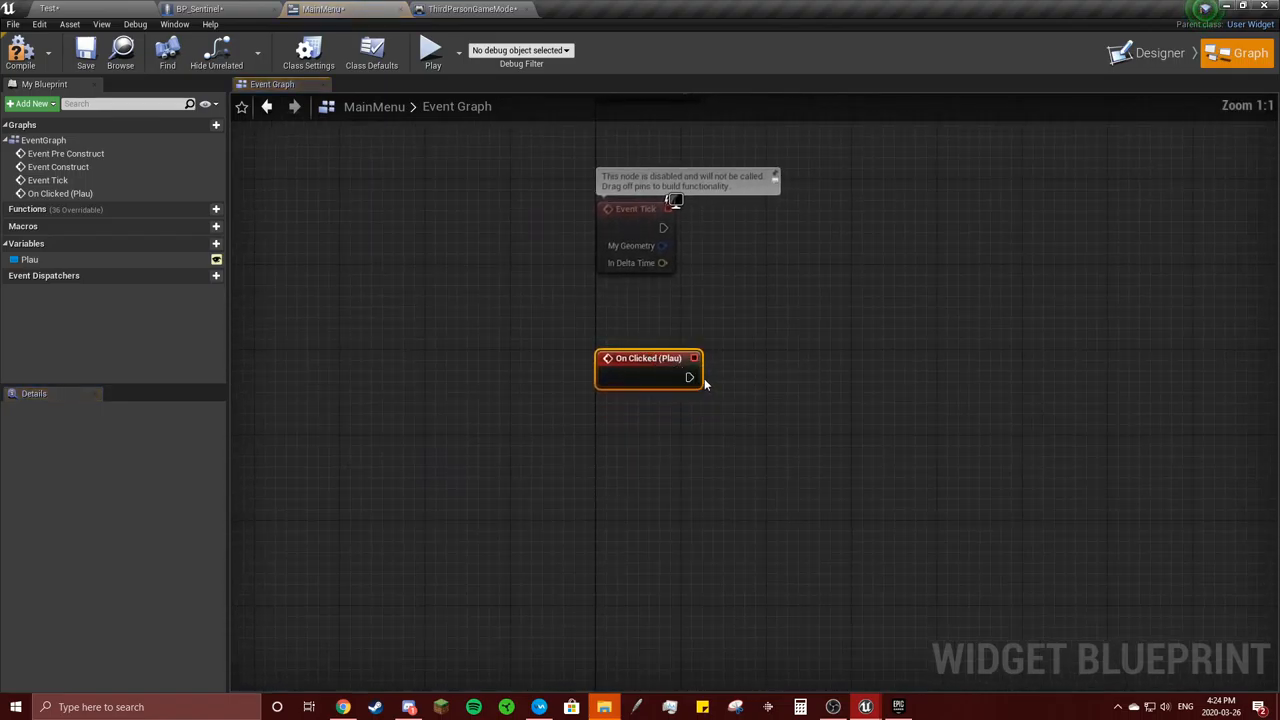
{"action": "left_click_drag", "start_coordinate": [688, 376], "coordinate": [754, 384]}
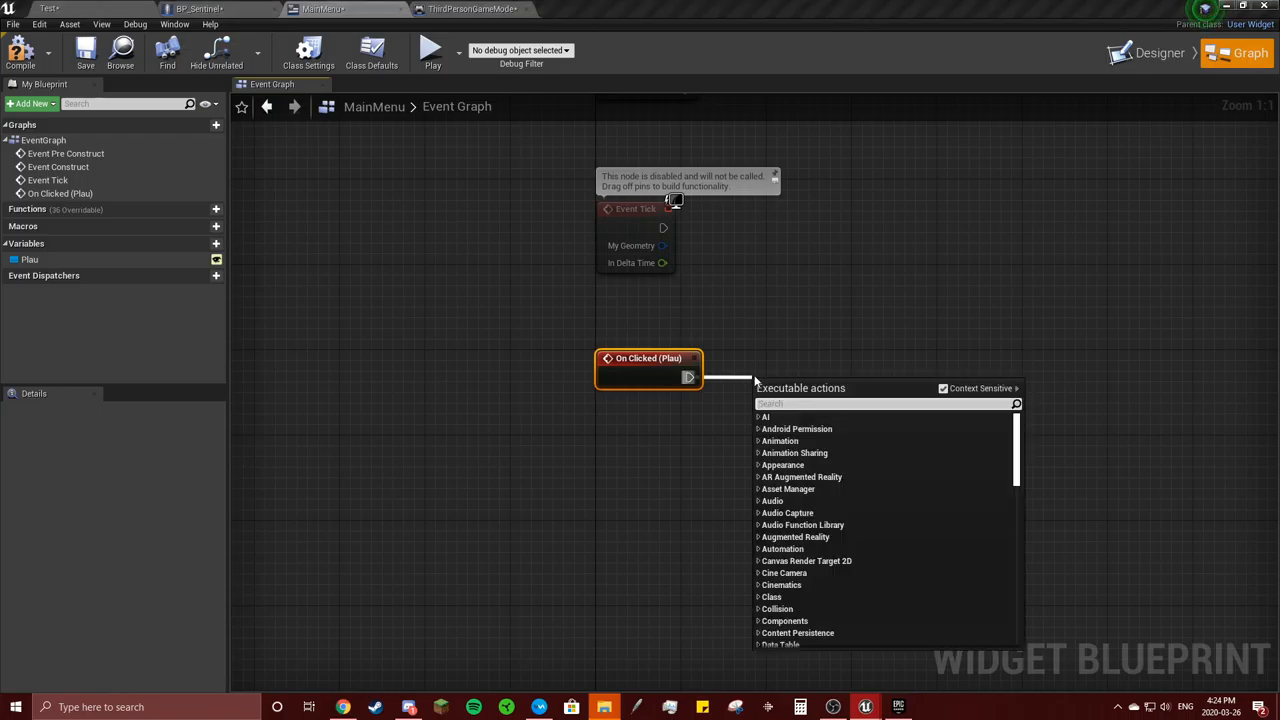
{"action": "type", "text": "en"}
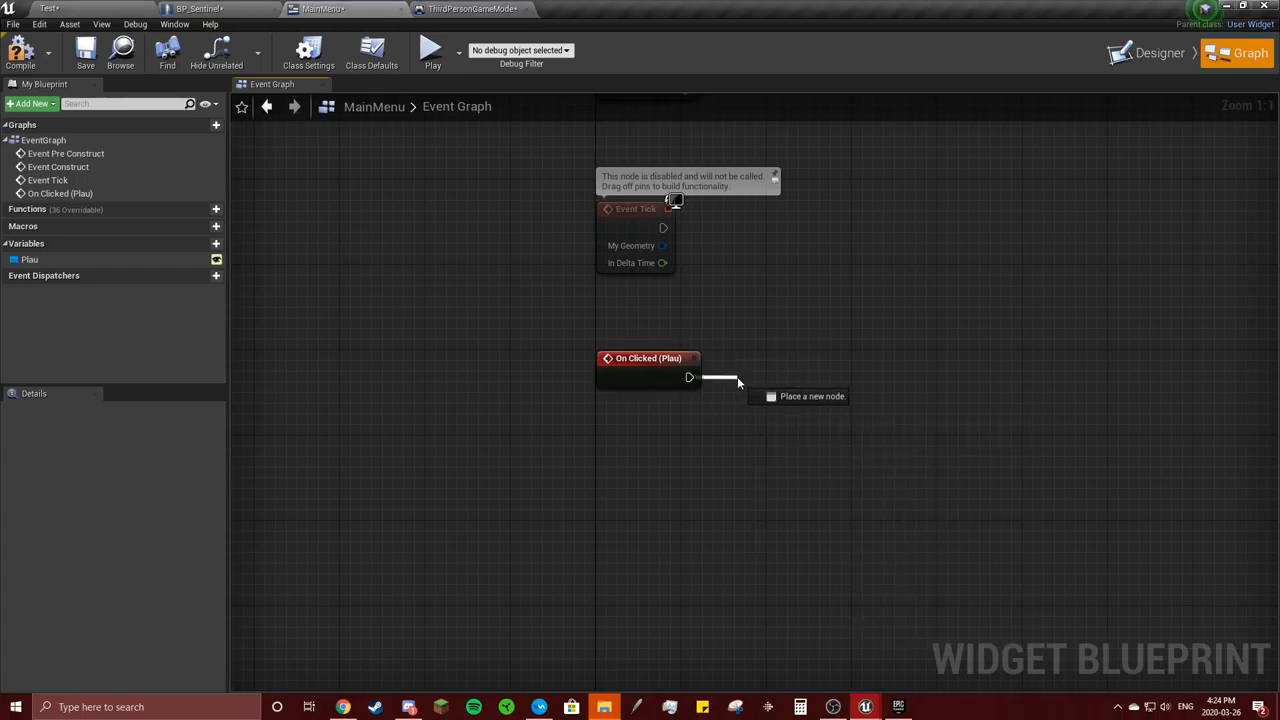
{"action": "left_click", "coordinate": [688, 376]}
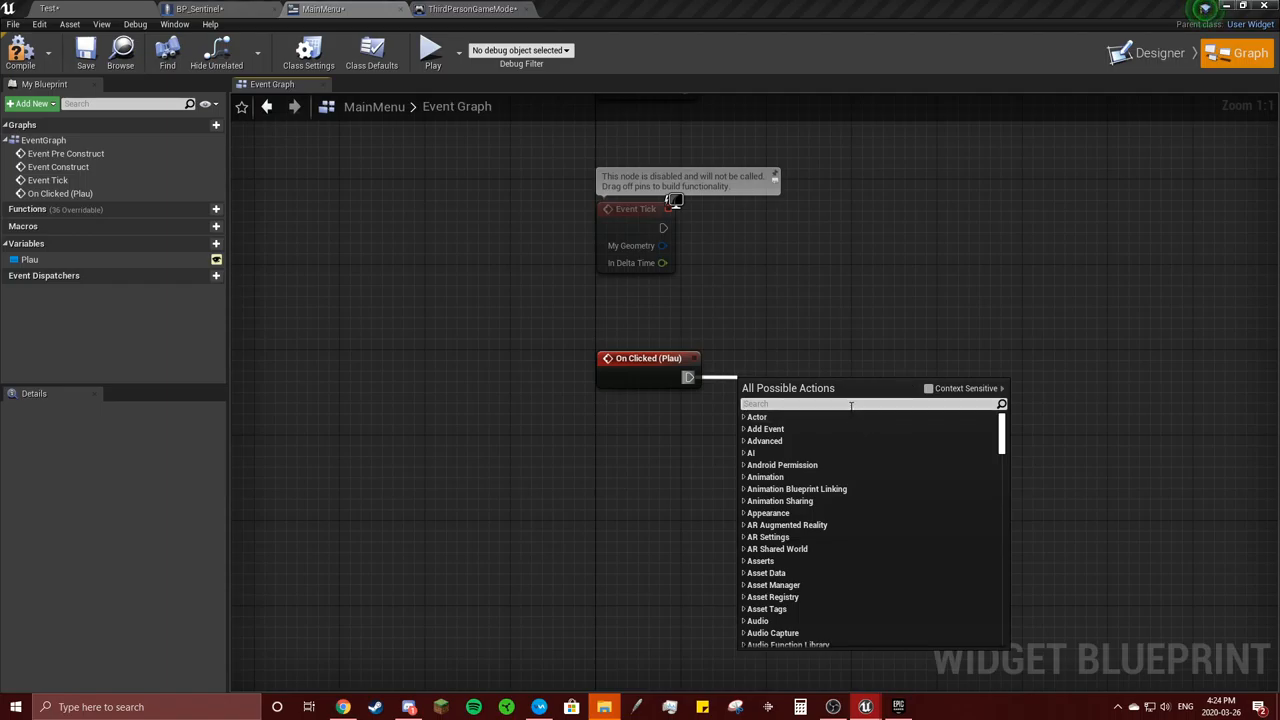
{"action": "type", "text": "show mouse"}
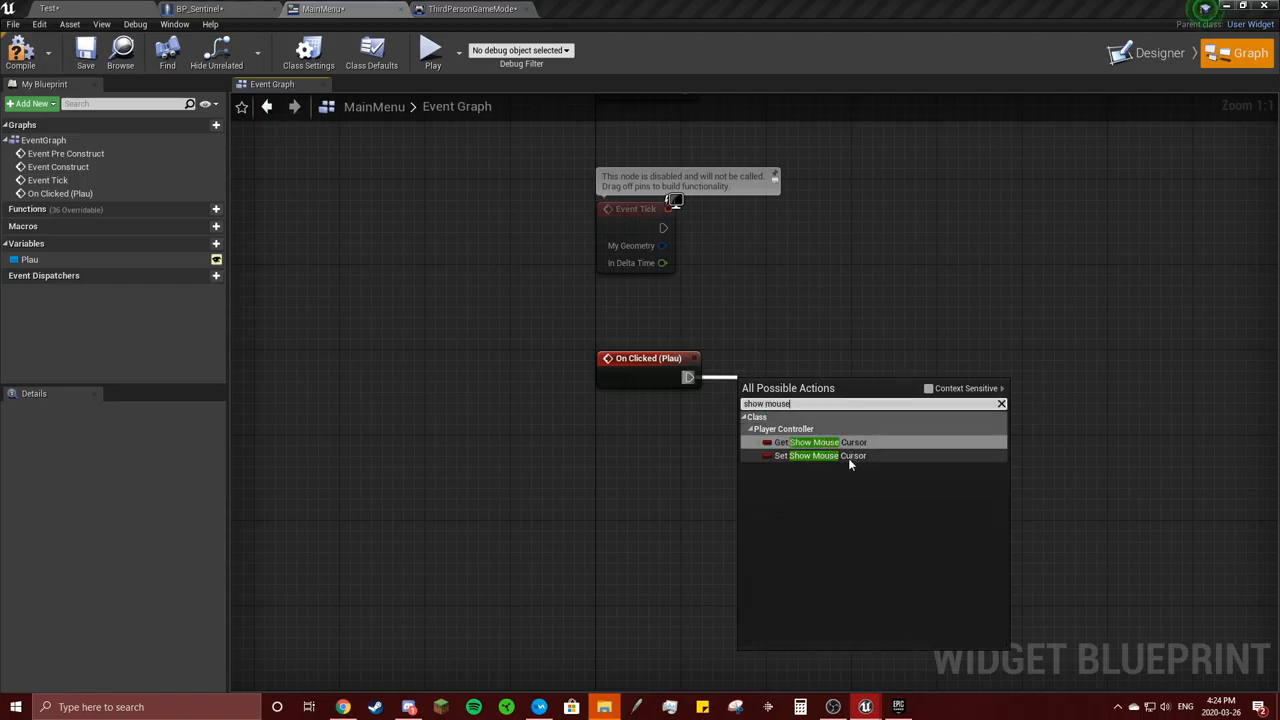
{"action": "mouse_move", "coordinate": [930, 388]}
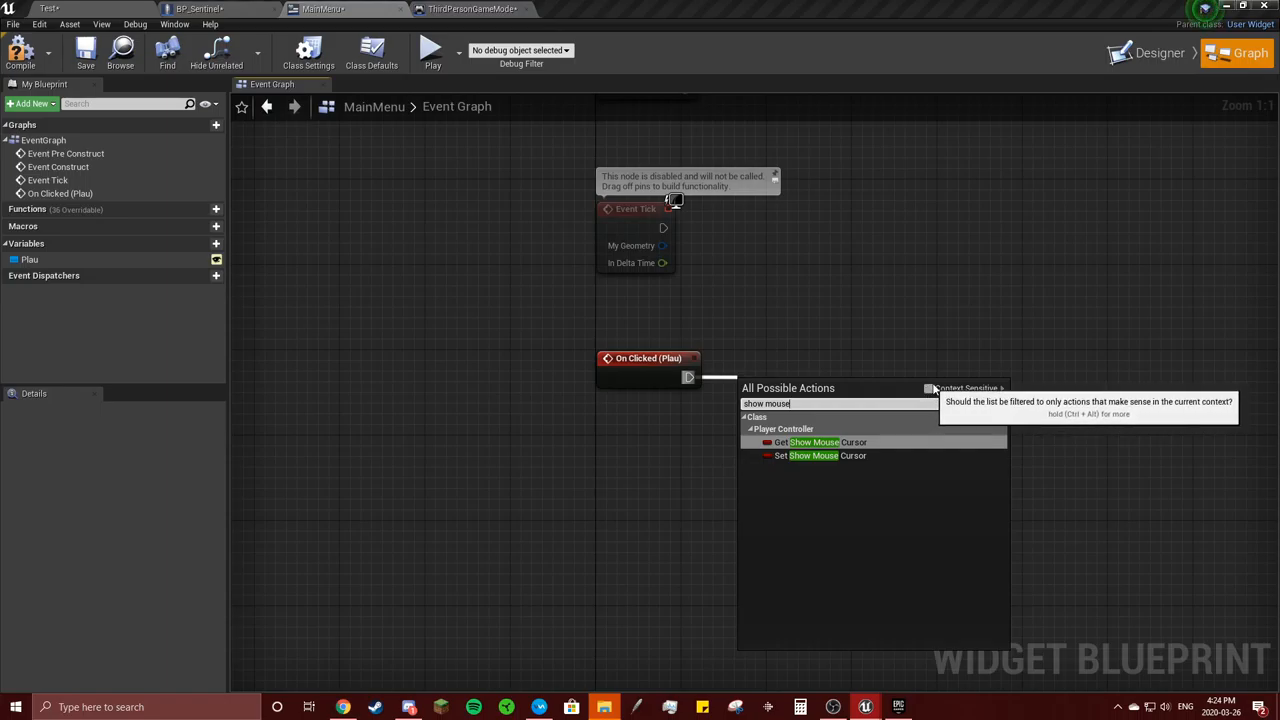
{"action": "left_click", "coordinate": [812, 456]}
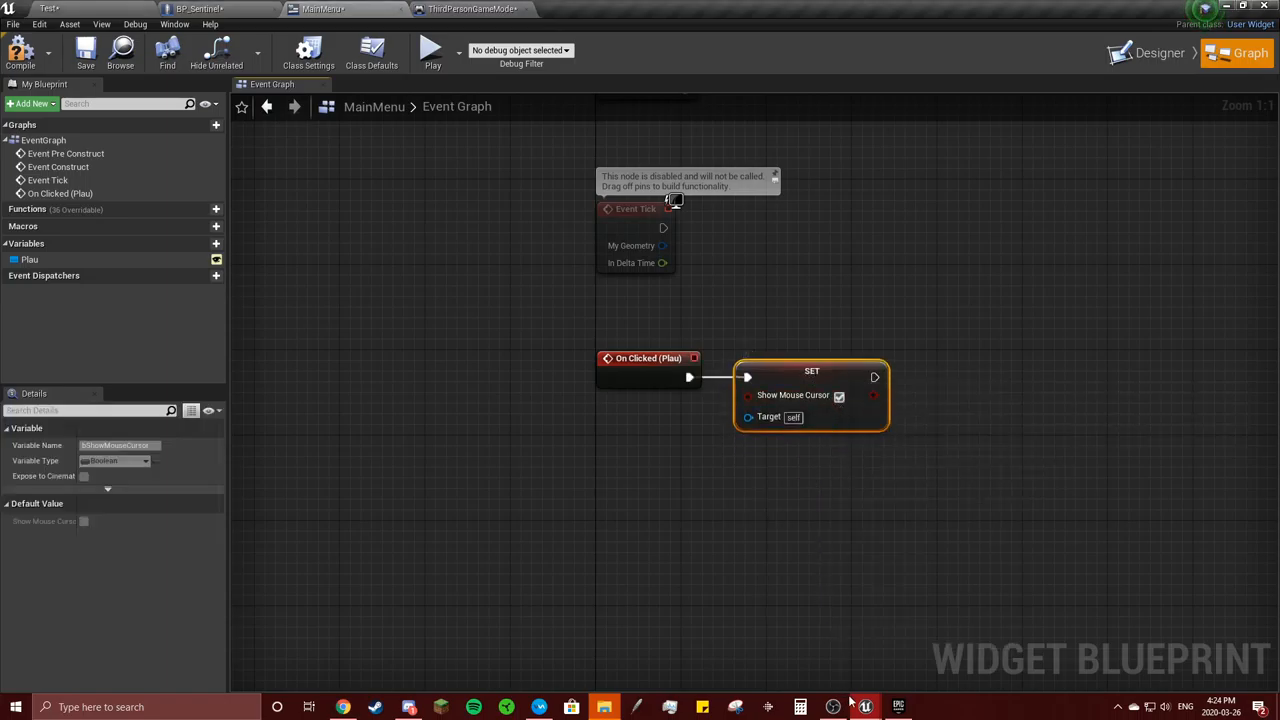
After checking reference graphs, add Remove from Parent followed by Set Show Mouse Cursor
{"action": "left_click", "coordinate": [446, 12]}
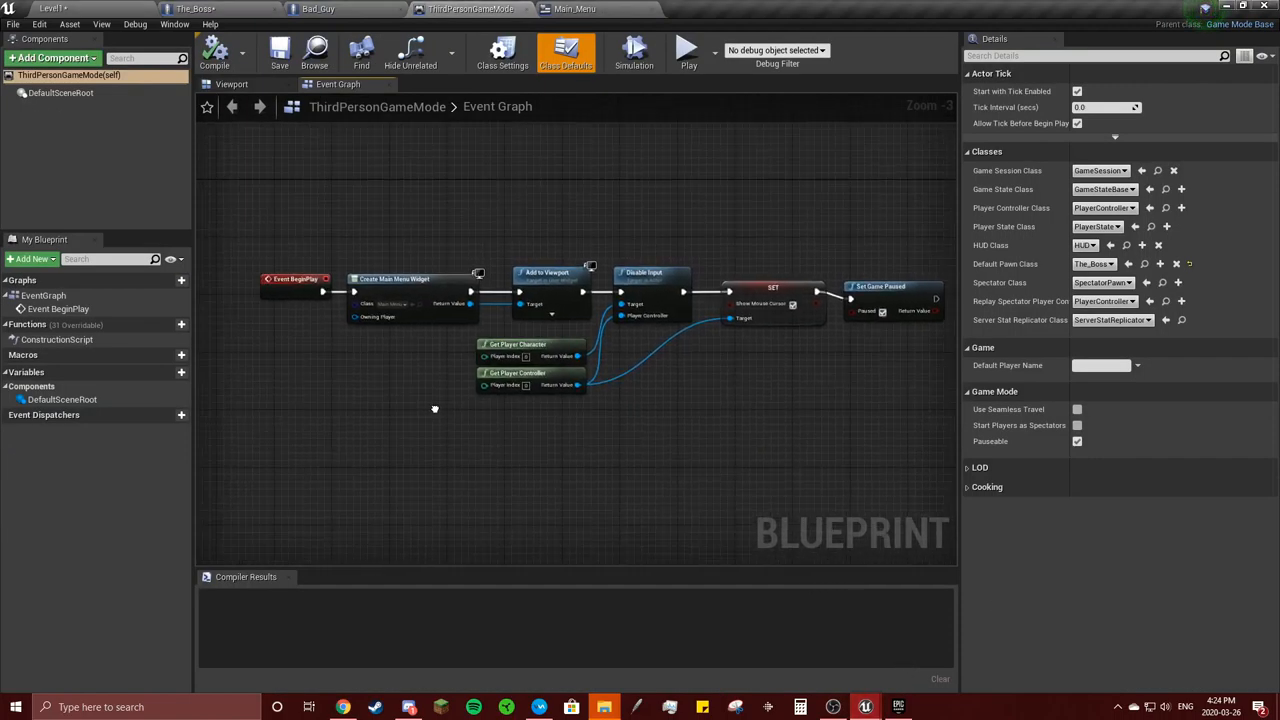
{"action": "left_click", "coordinate": [318, 8]}
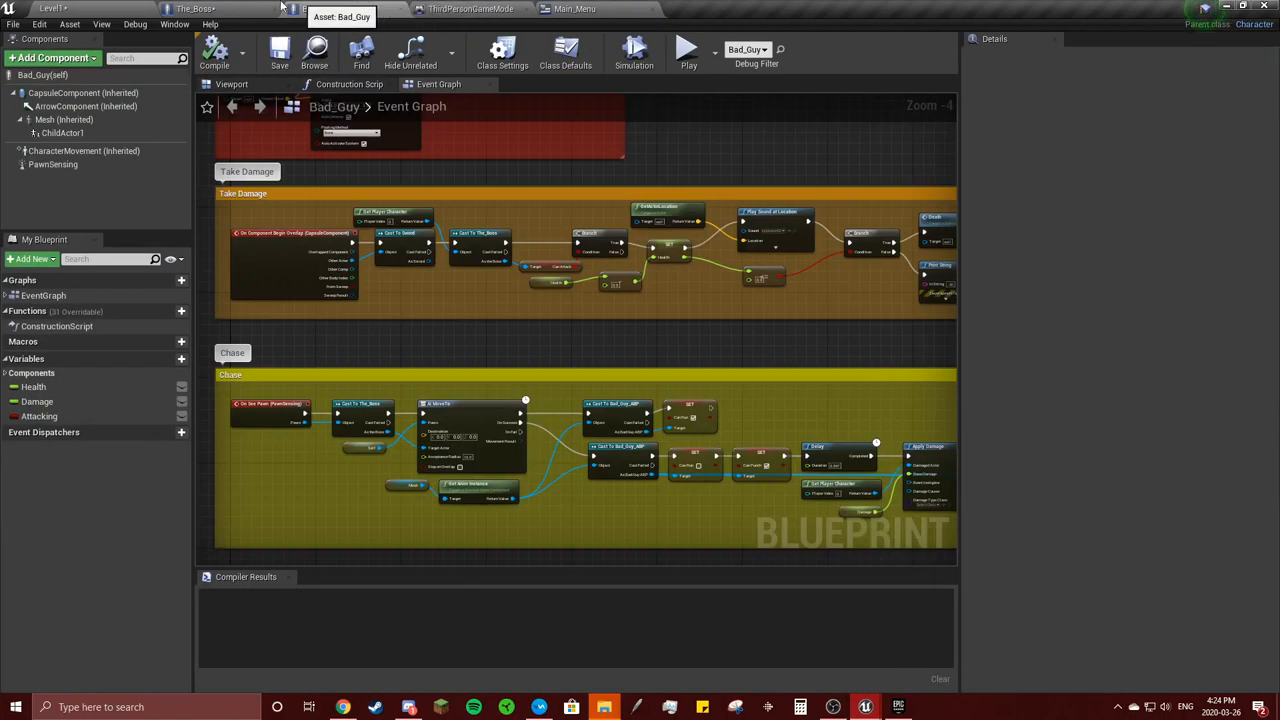
{"action": "left_click", "coordinate": [600, 8]}
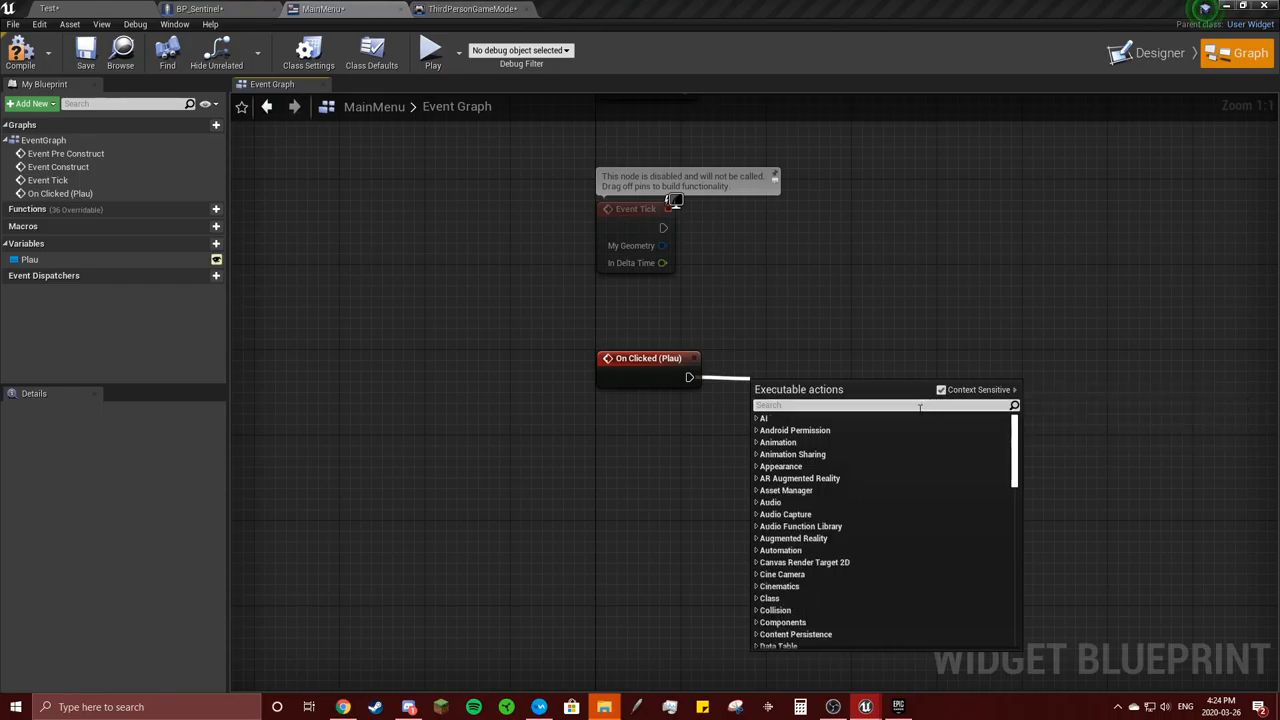
{"action": "type", "text": "remove from"}
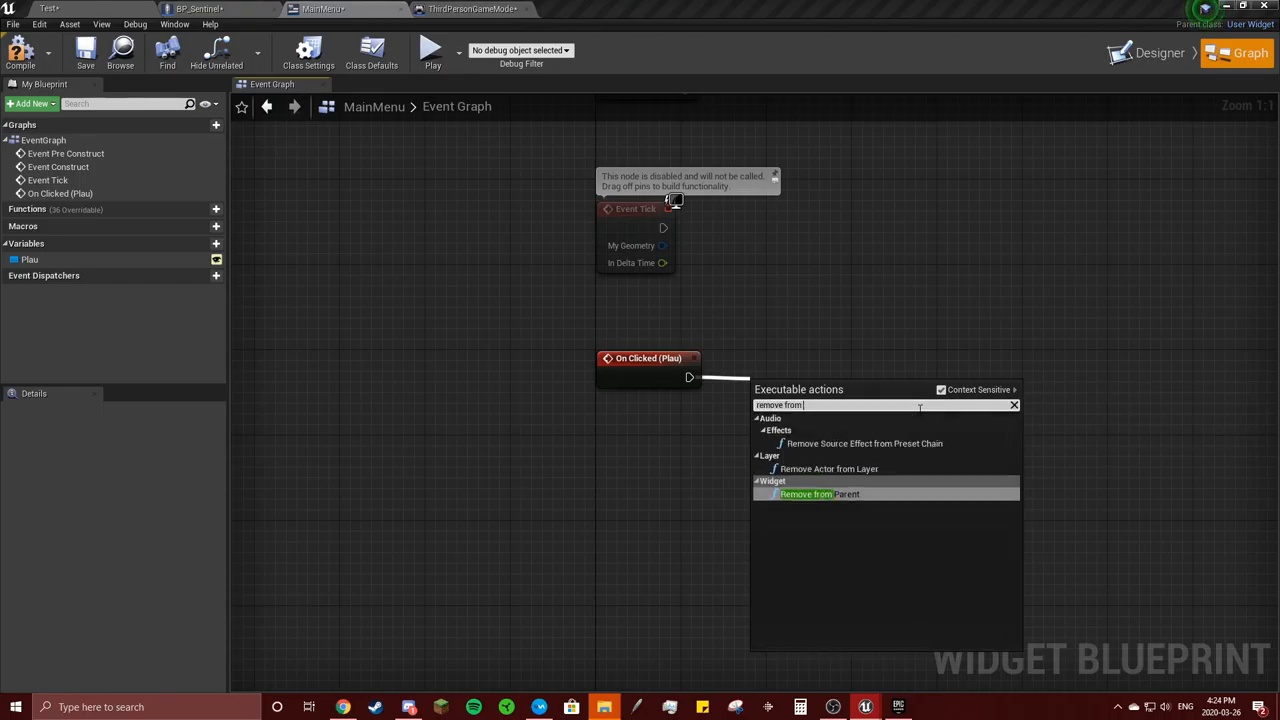
{"action": "left_click", "coordinate": [806, 494]}
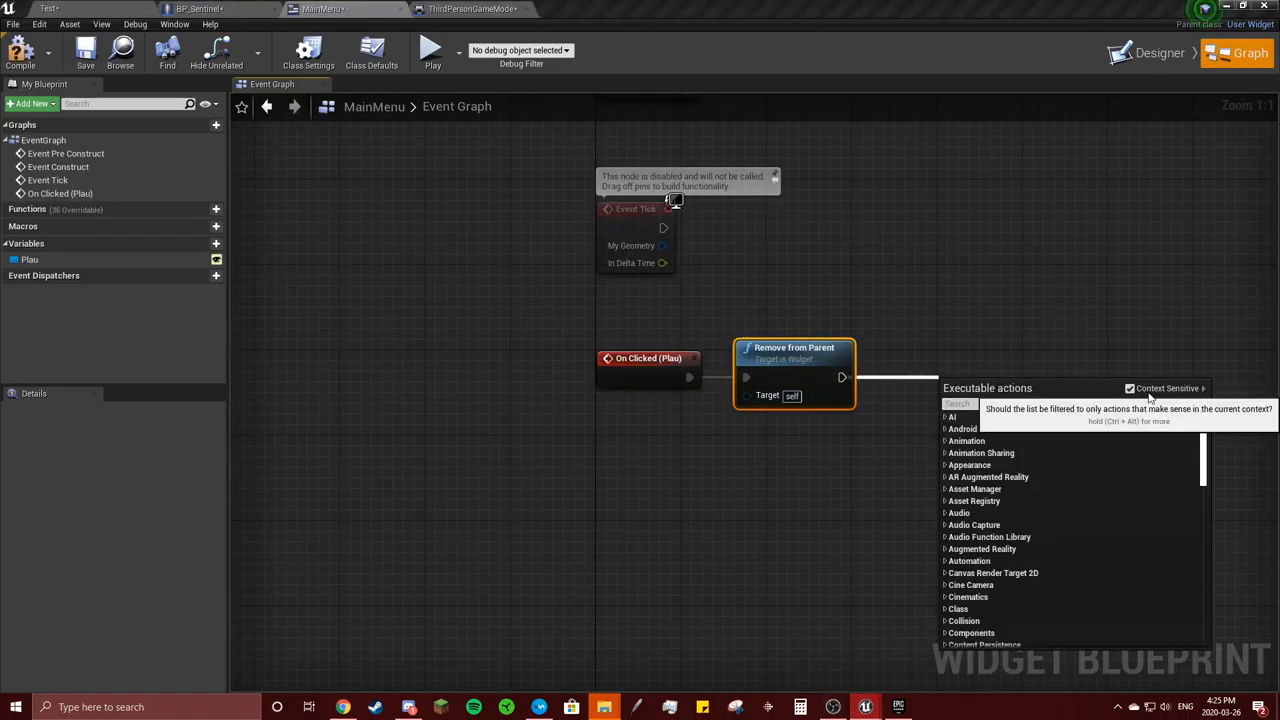
{"action": "type", "text": "mouse cur"}
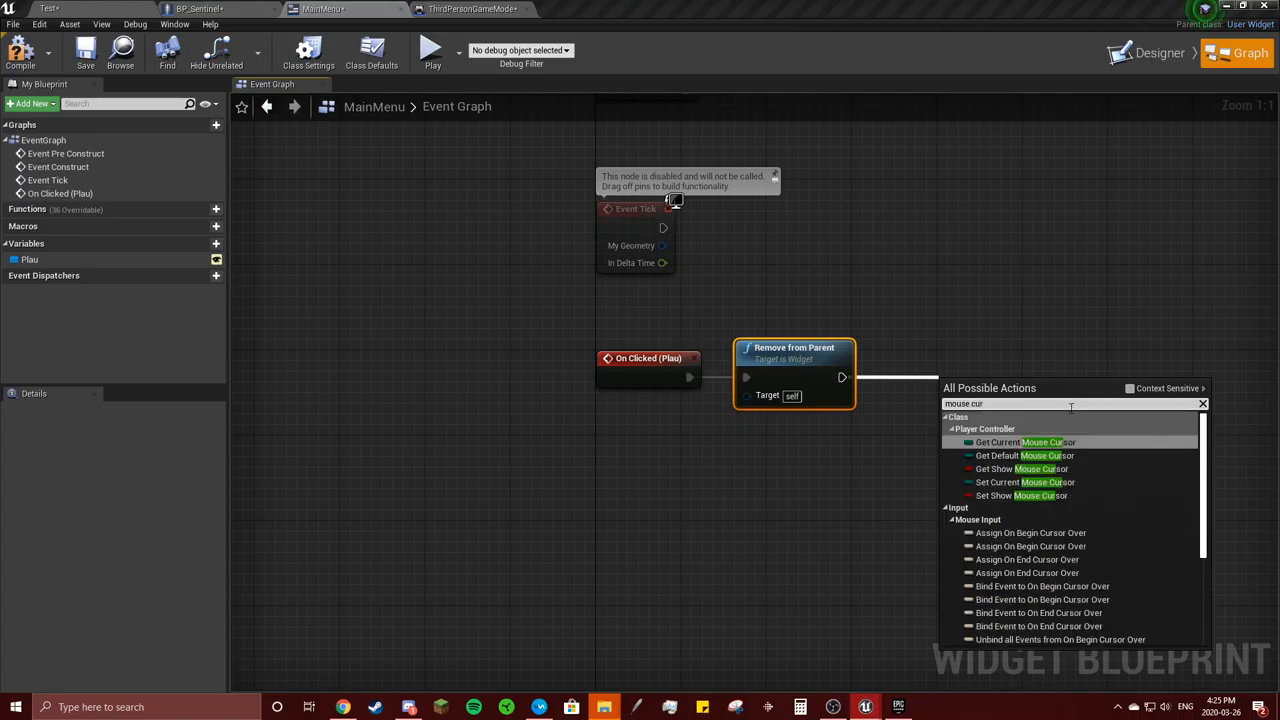
{"action": "left_click", "coordinate": [1012, 496]}
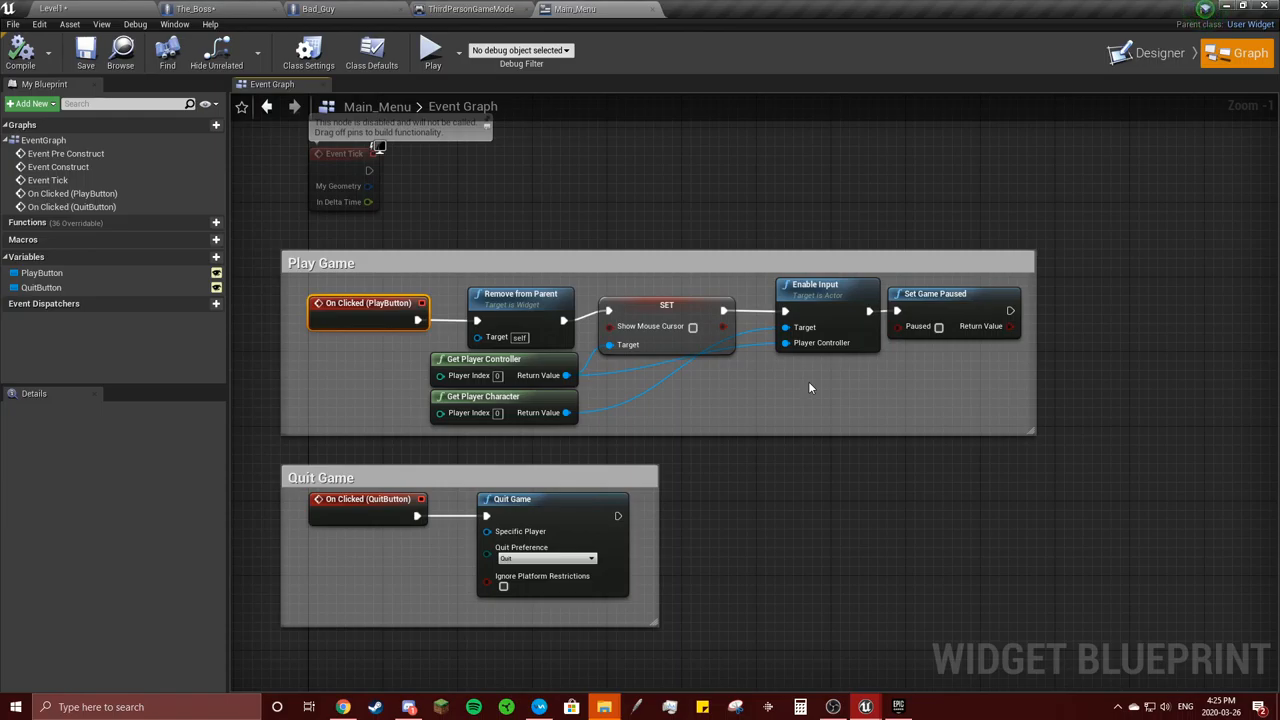
{"action": "mouse_move", "coordinate": [584, 362]}
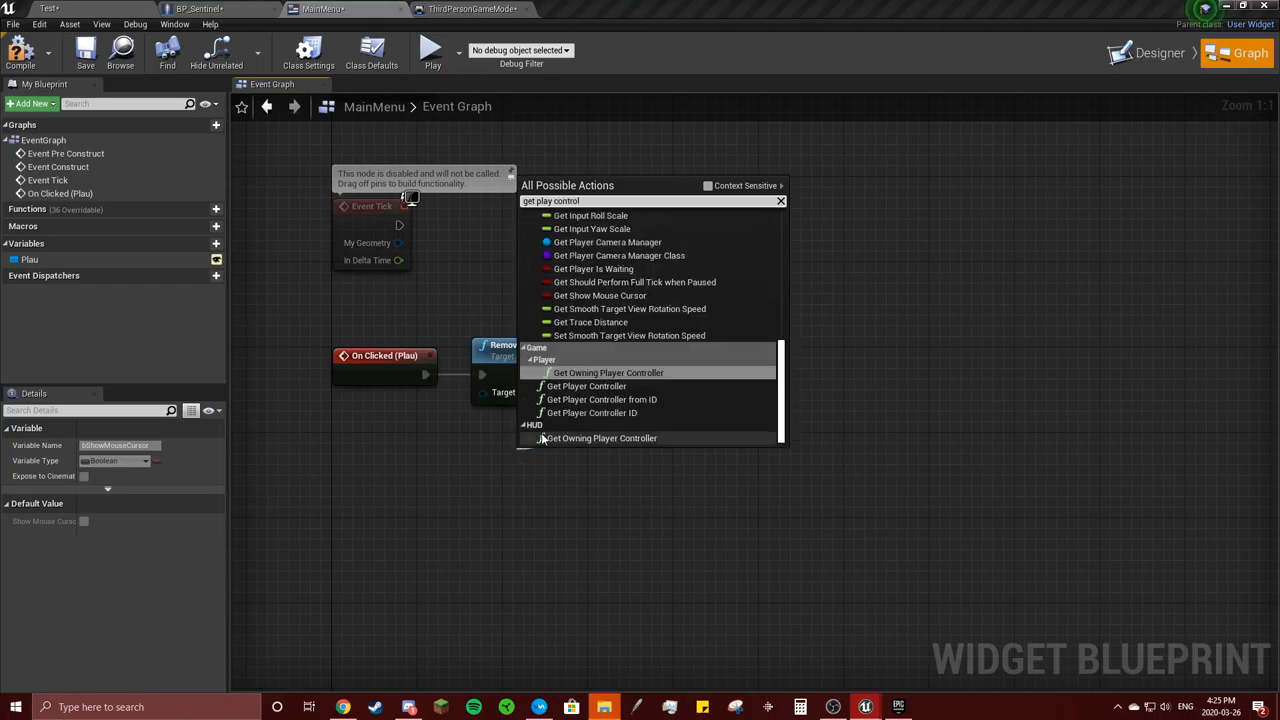
Add a Get Player Controller node as the Set Show Mouse Cursor target
{"action": "left_click", "coordinate": [608, 372]}
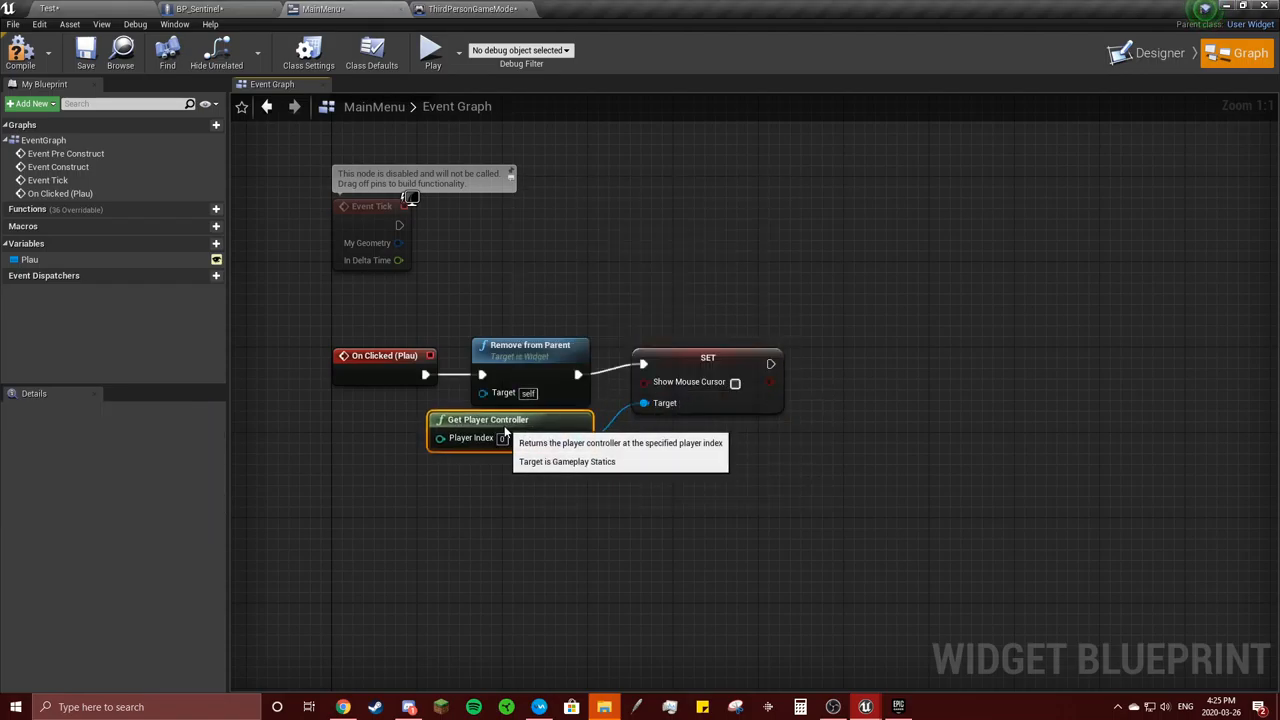
{"action": "mouse_move", "coordinate": [534, 476]}
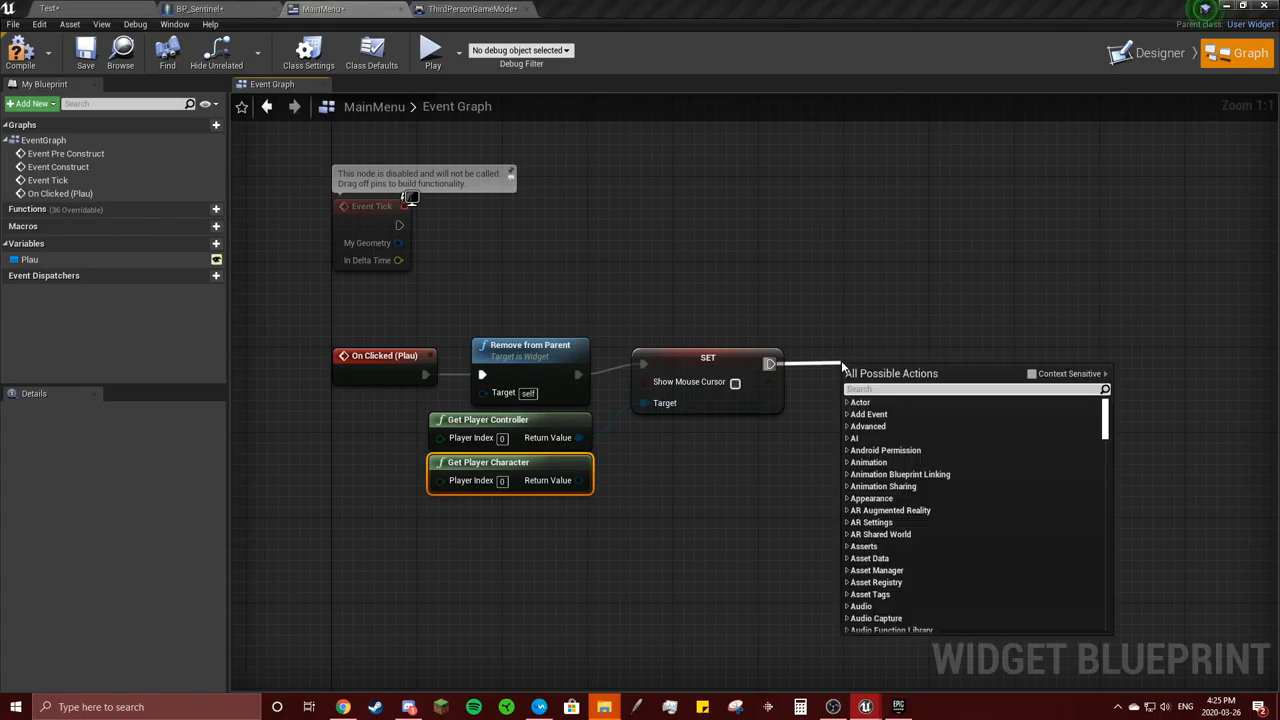
Chain Enable Input and then Set Game Paused after the cursor setting
{"action": "type", "text": "enable in"}
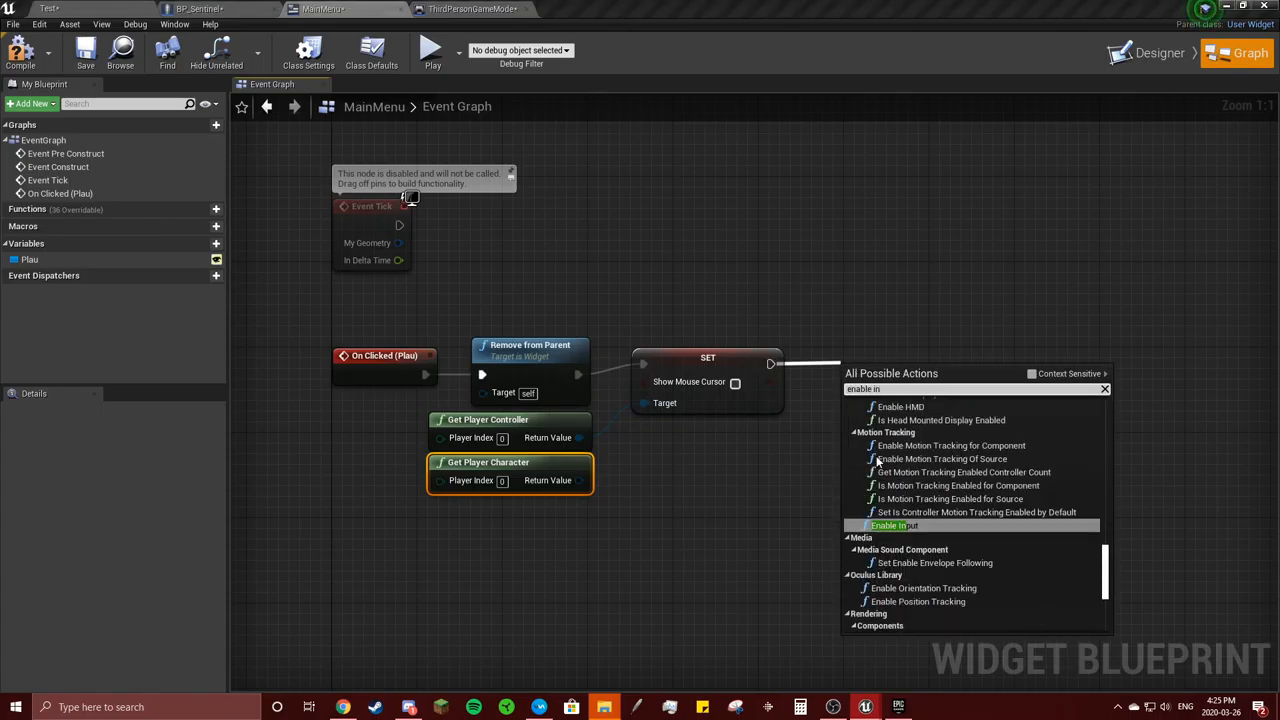
{"action": "left_click", "coordinate": [886, 524]}
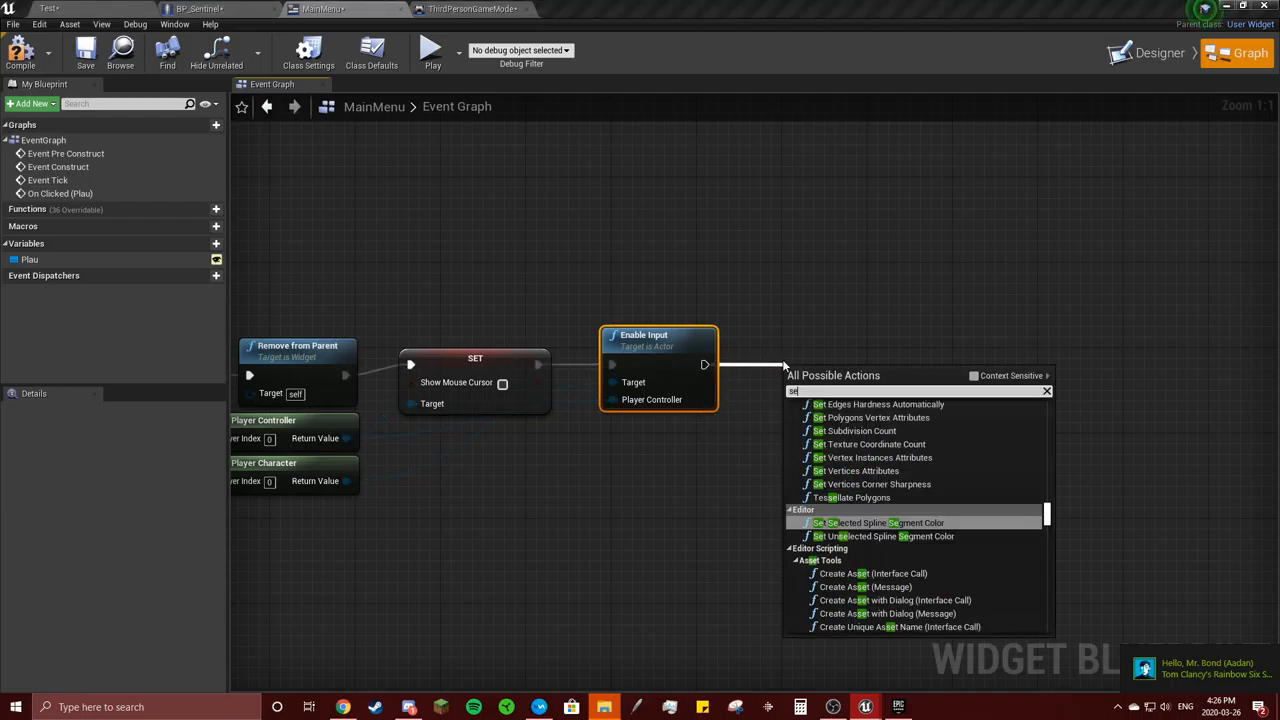
{"action": "type", "text": "set game pau"}
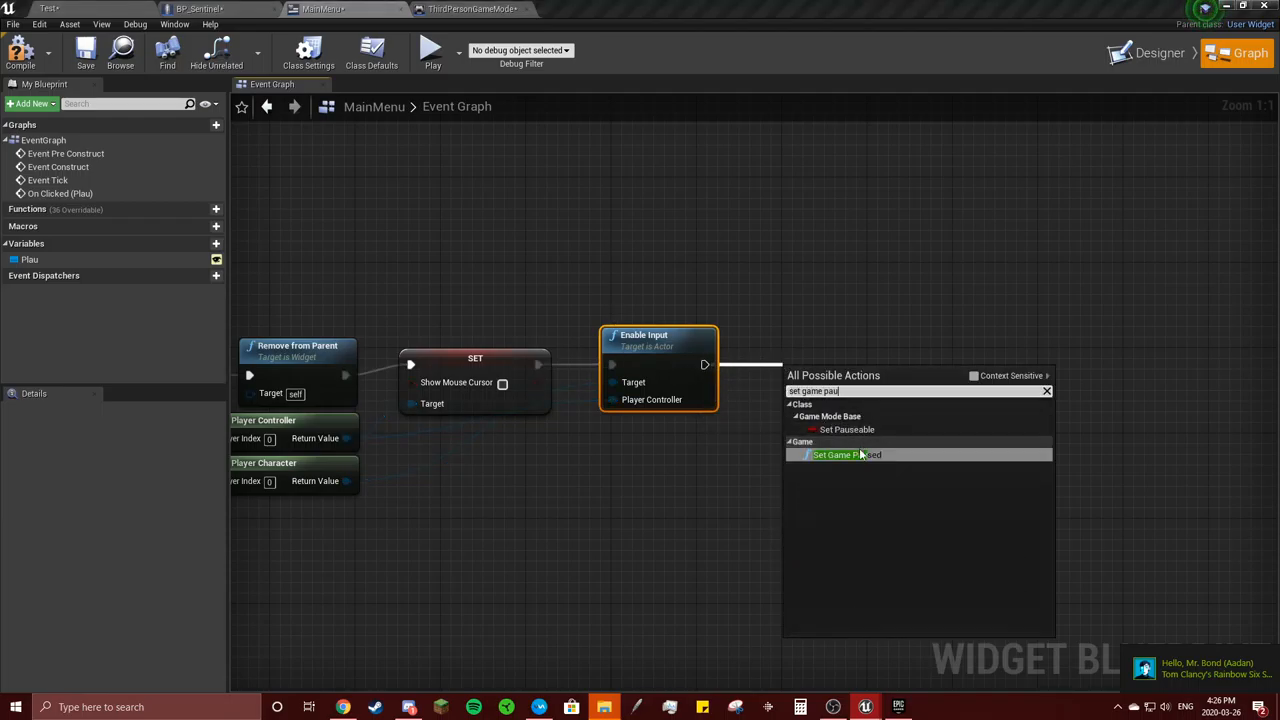
{"action": "left_click", "coordinate": [848, 454]}
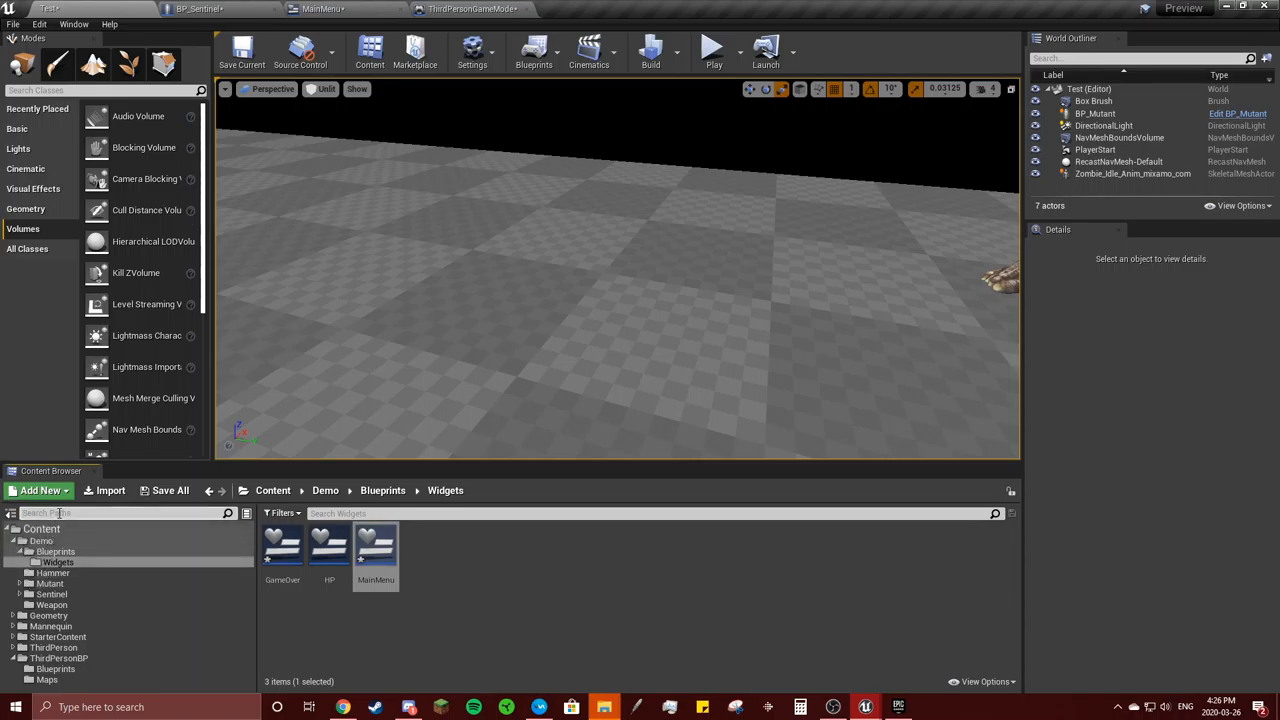
Filter folders for 'thi', browse ThirdPersonBP > Blueprints and open ThirdPersonGameMode
{"action": "type", "text": "thir"}
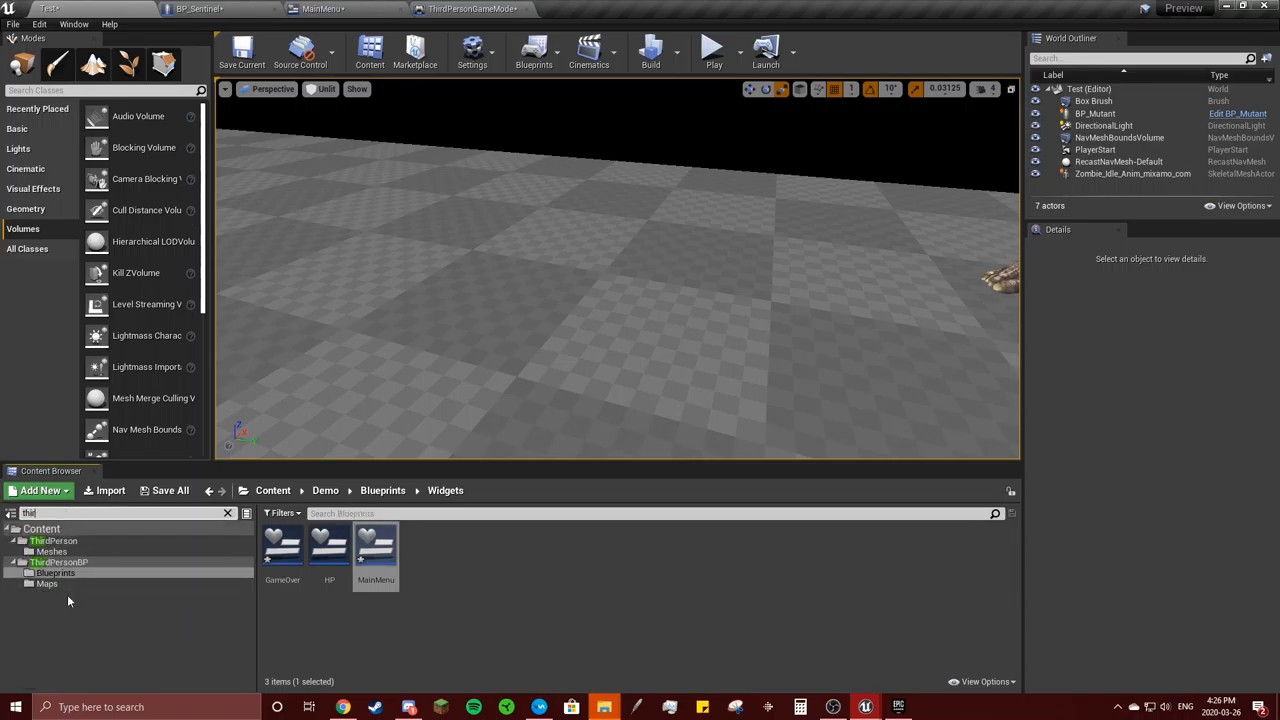
{"action": "left_click", "coordinate": [54, 572]}
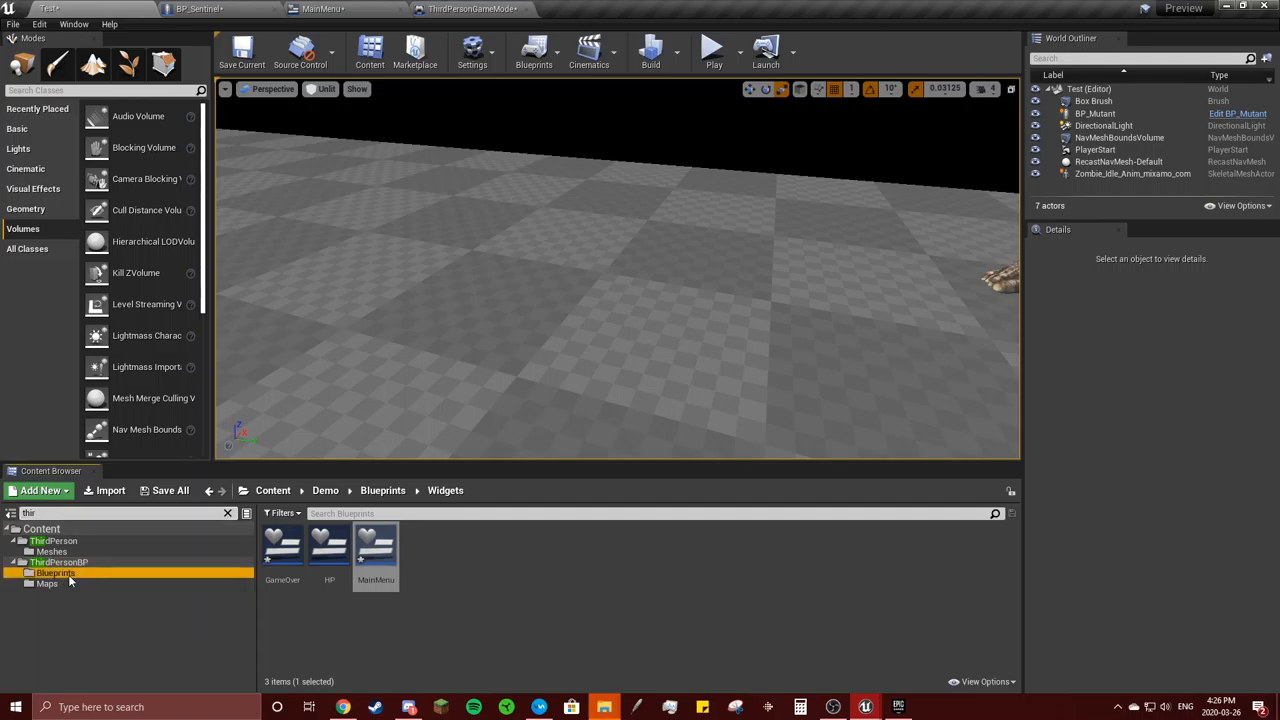
{"action": "left_click", "coordinate": [58, 560]}
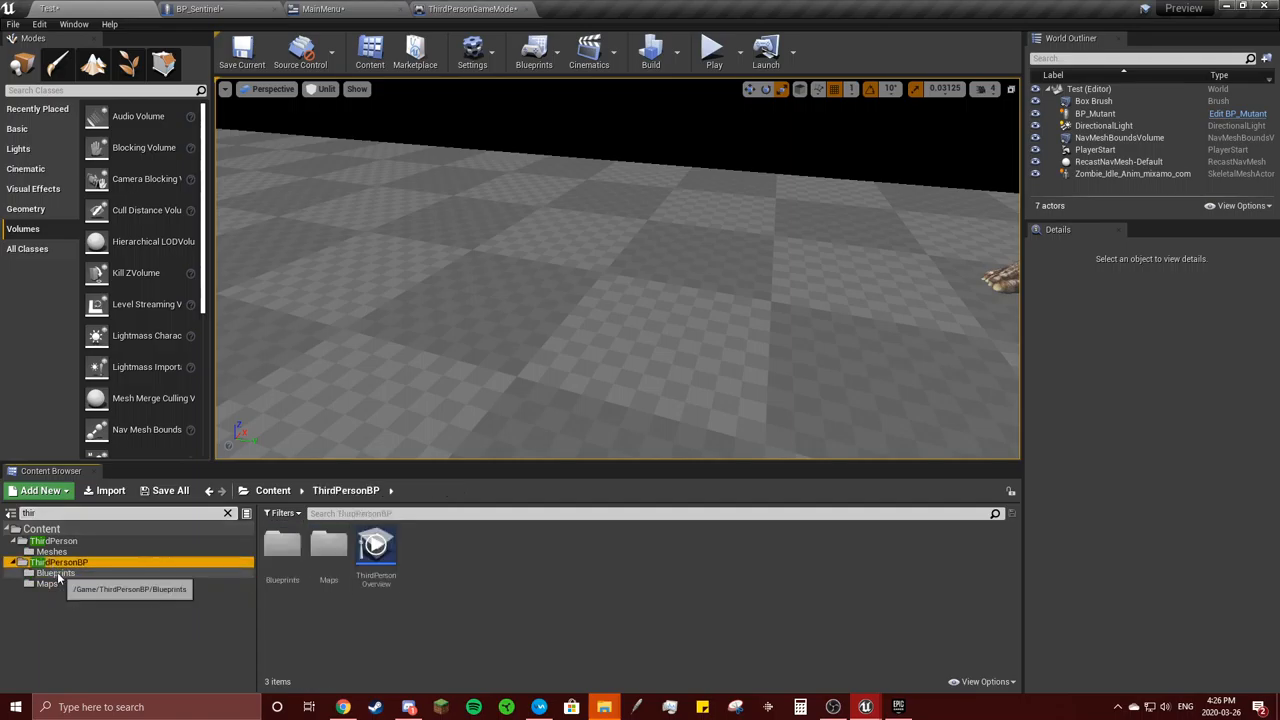
{"action": "left_click", "coordinate": [52, 572]}
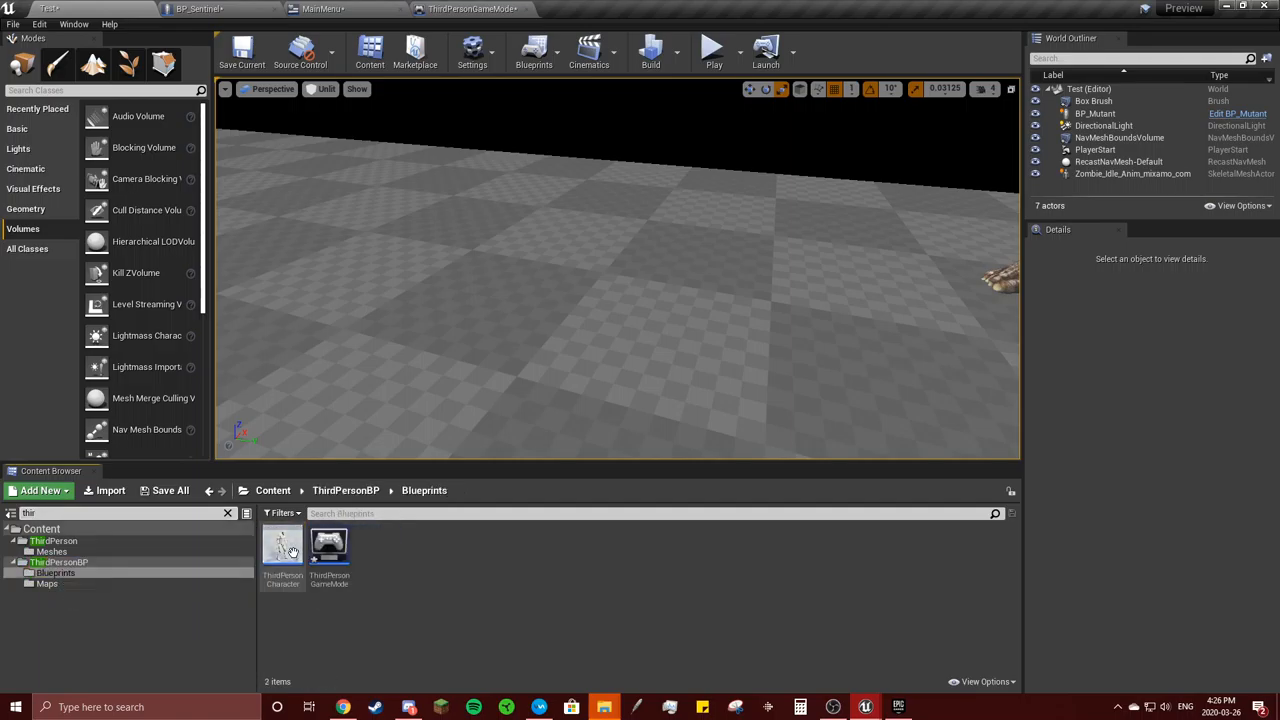
{"action": "left_click", "coordinate": [328, 546]}
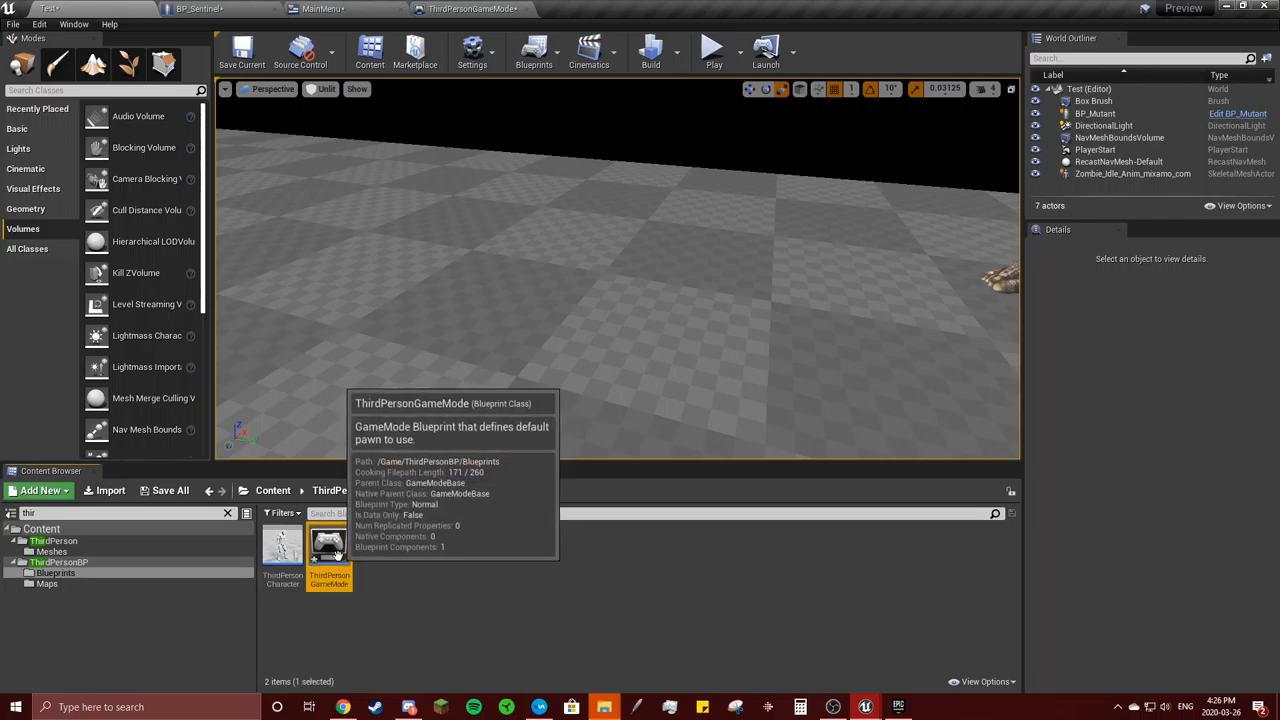
{"action": "double_click", "coordinate": [328, 542]}
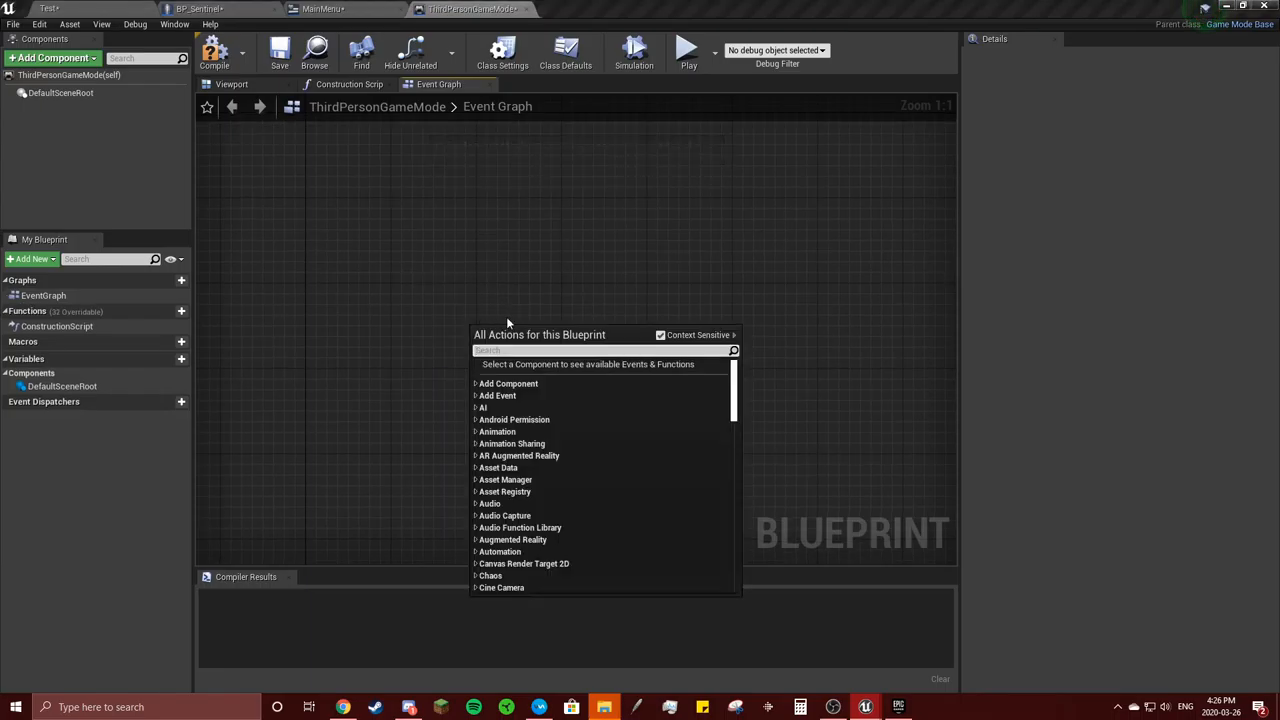
Add Event BeginPlay and connect it into a Set Game Paused node
{"action": "type", "text": "event be"}
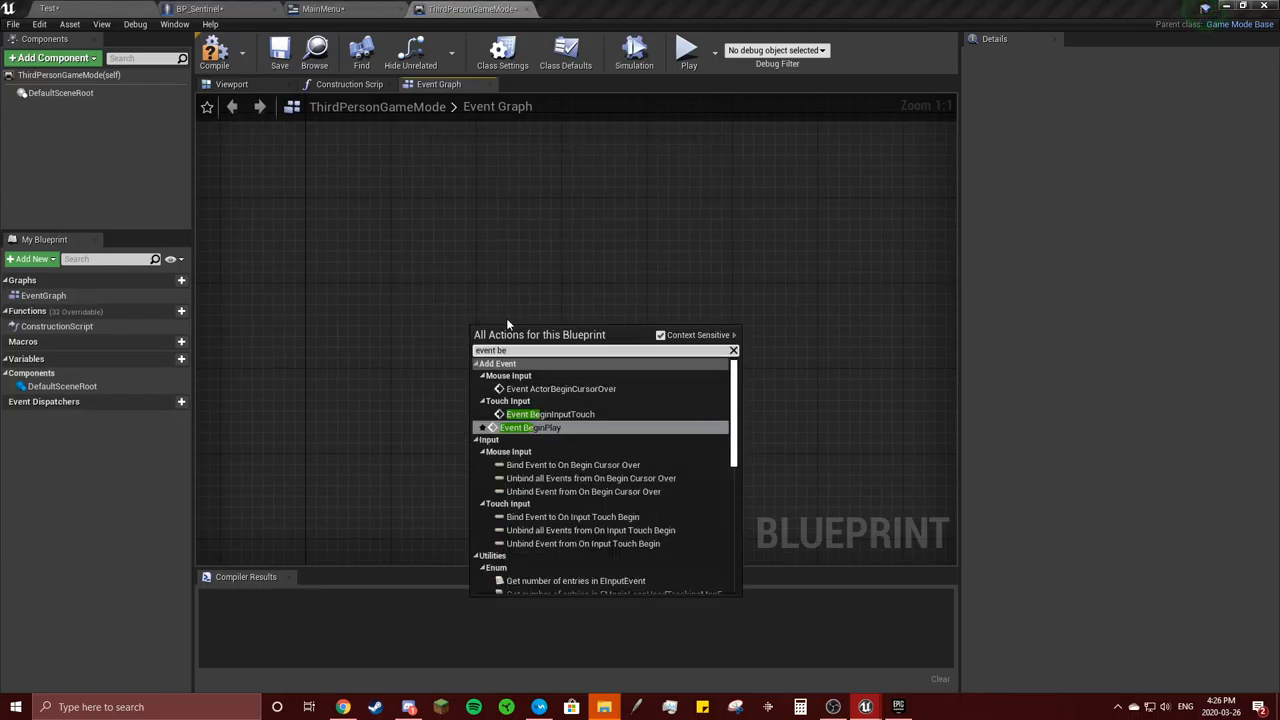
{"action": "left_click", "coordinate": [530, 428]}
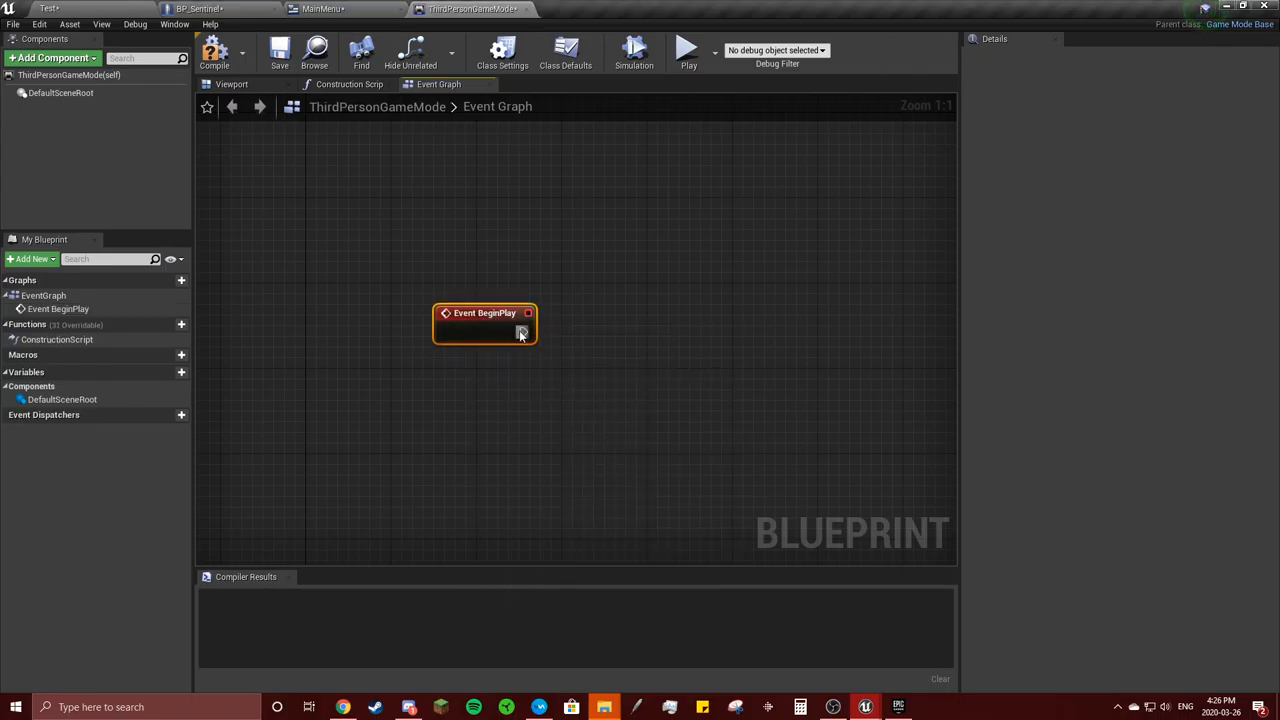
{"action": "left_click_drag", "start_coordinate": [528, 332], "coordinate": [576, 336]}
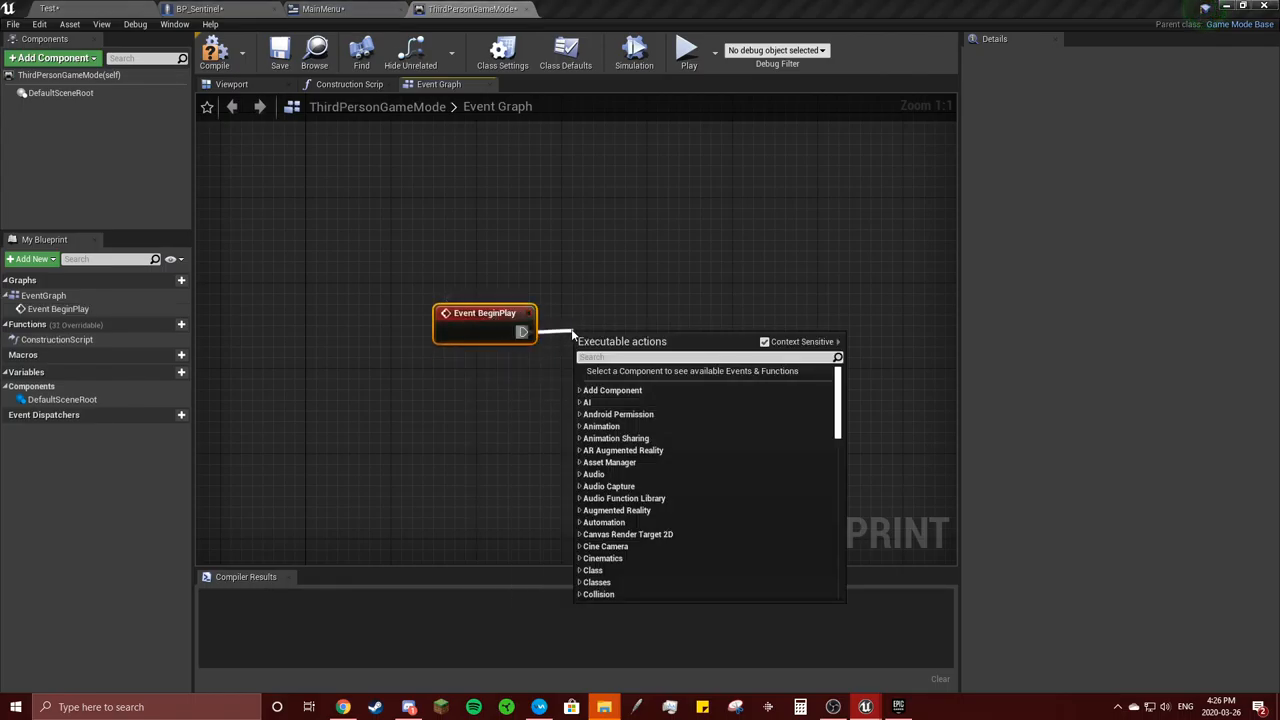
{"action": "type", "text": "pause game"}
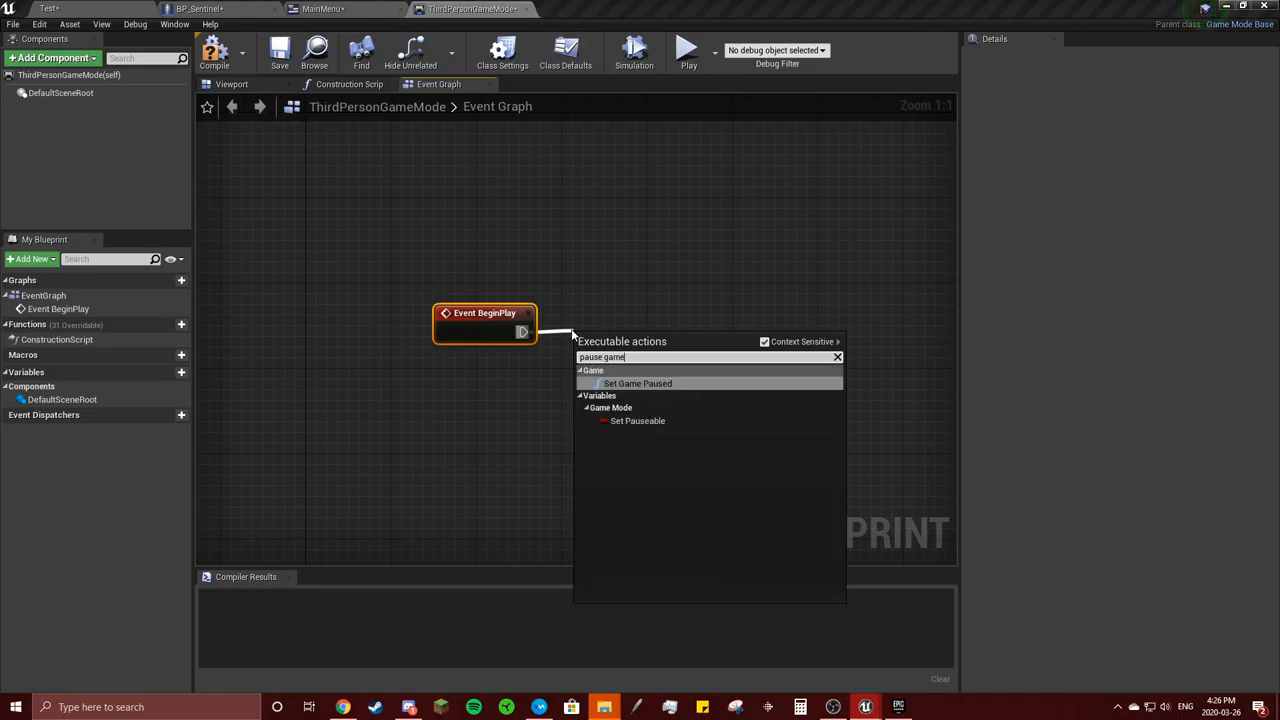
{"action": "left_click", "coordinate": [636, 384]}
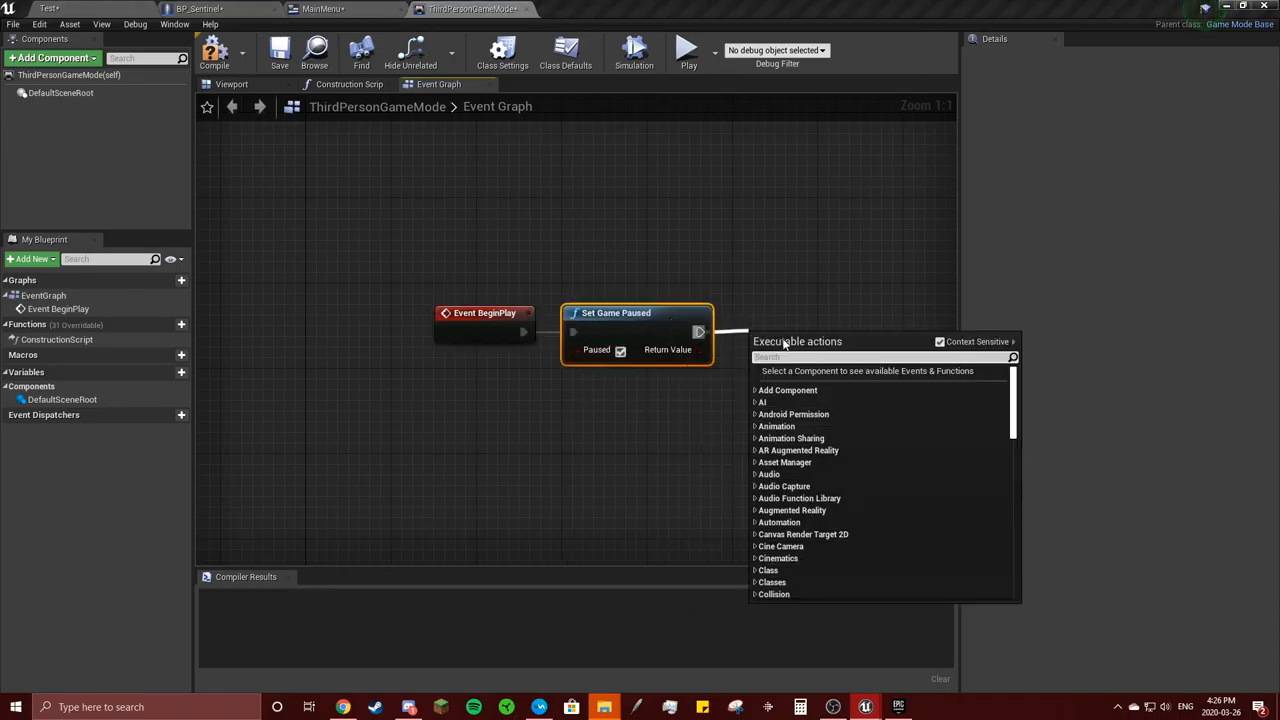
With Context Sensitive off, add a Set Show Mouse Cursor node after the pause
{"action": "left_click", "coordinate": [940, 340]}
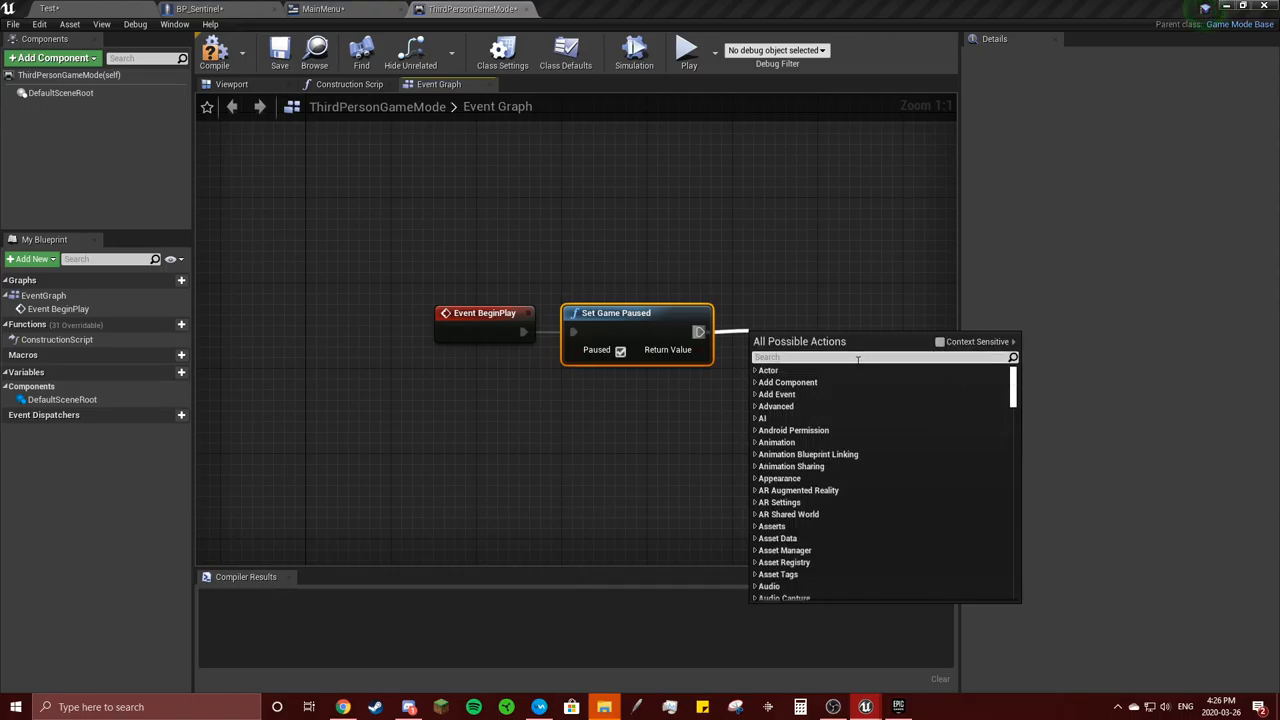
{"action": "type", "text": "show mouse"}
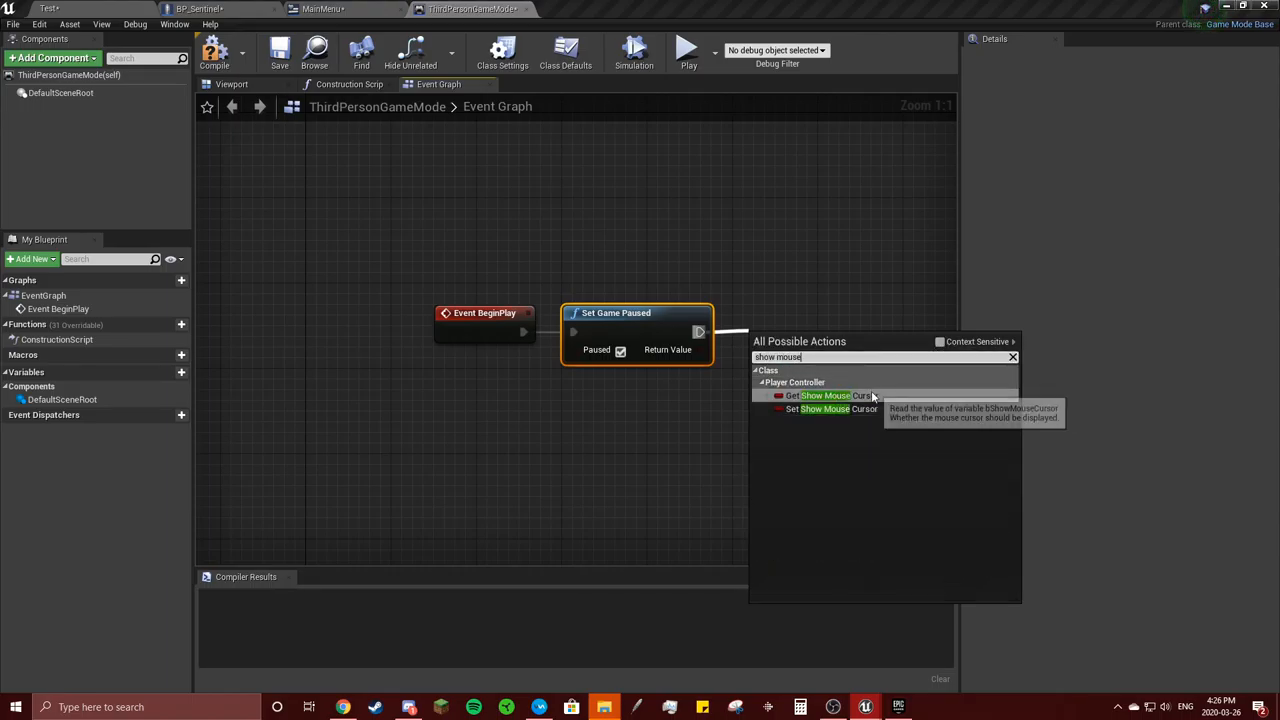
{"action": "left_click", "coordinate": [824, 408]}
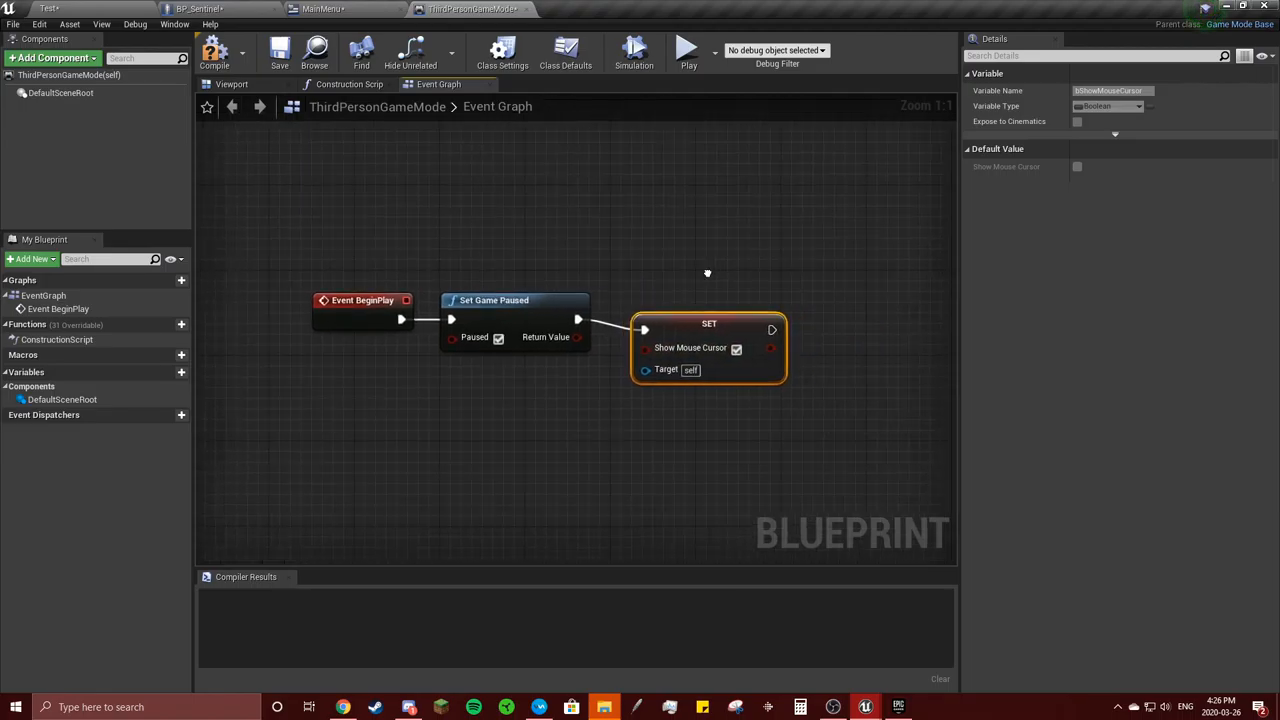